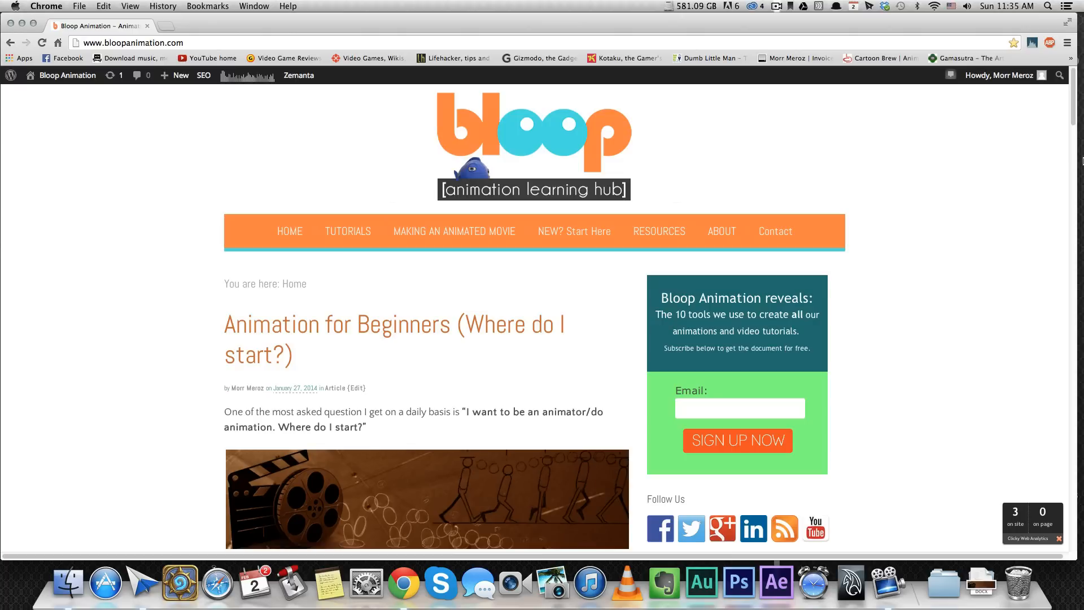
# Scroll through the Bloop Animation blog toward the Bluehost link.
pyautogui.scroll(-3)
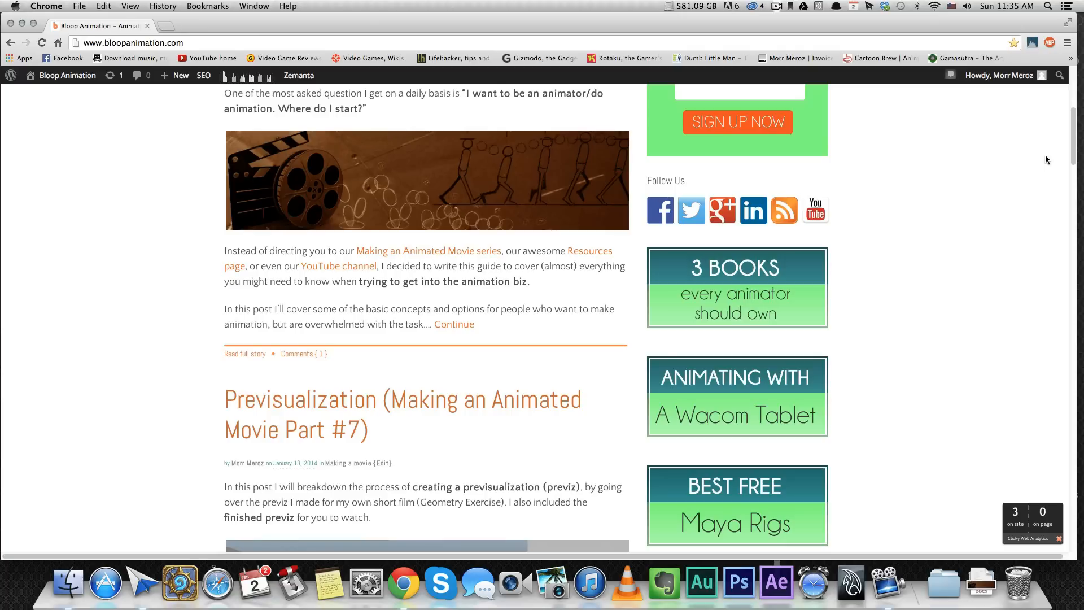
pyautogui.scroll(-3)
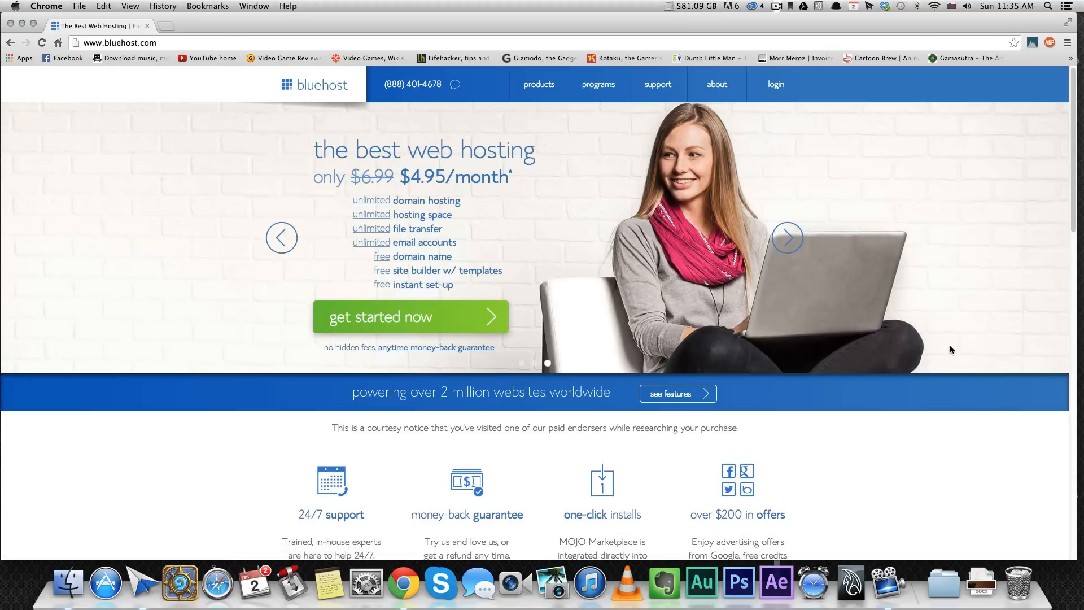
# Start the hosting sign-up and enter mycoolportfolio as a new .com domain.
pyautogui.click(410, 316)
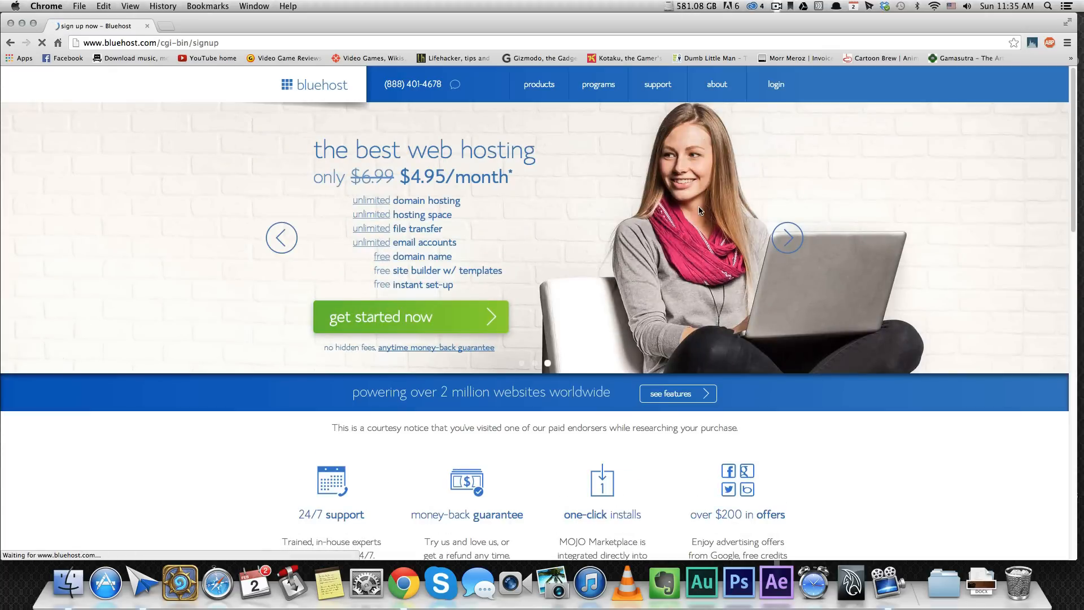
pyautogui.click(410, 316)
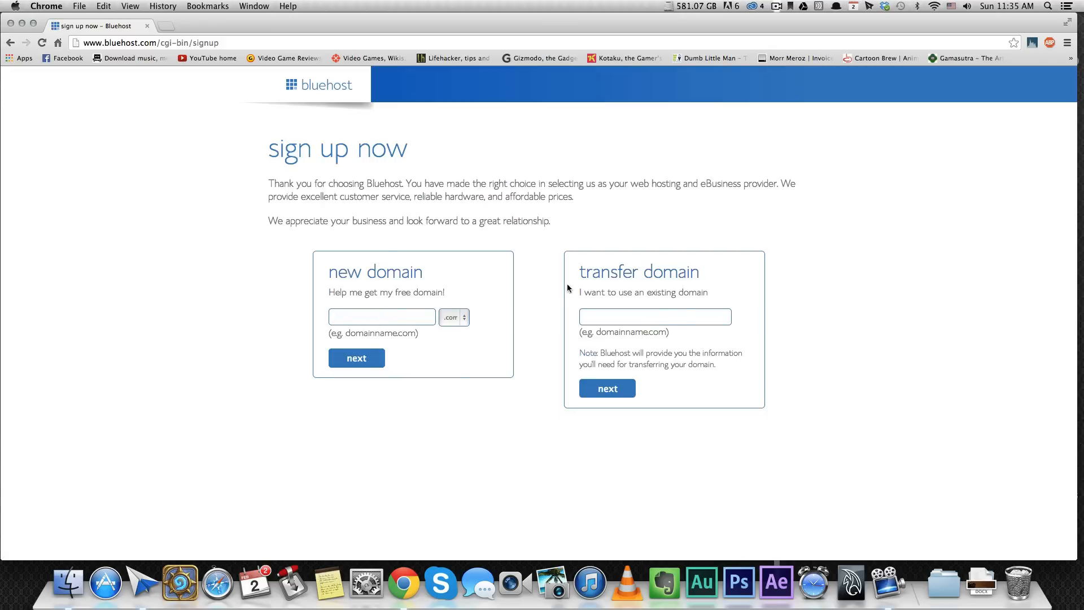
pyautogui.moveTo(562, 287)
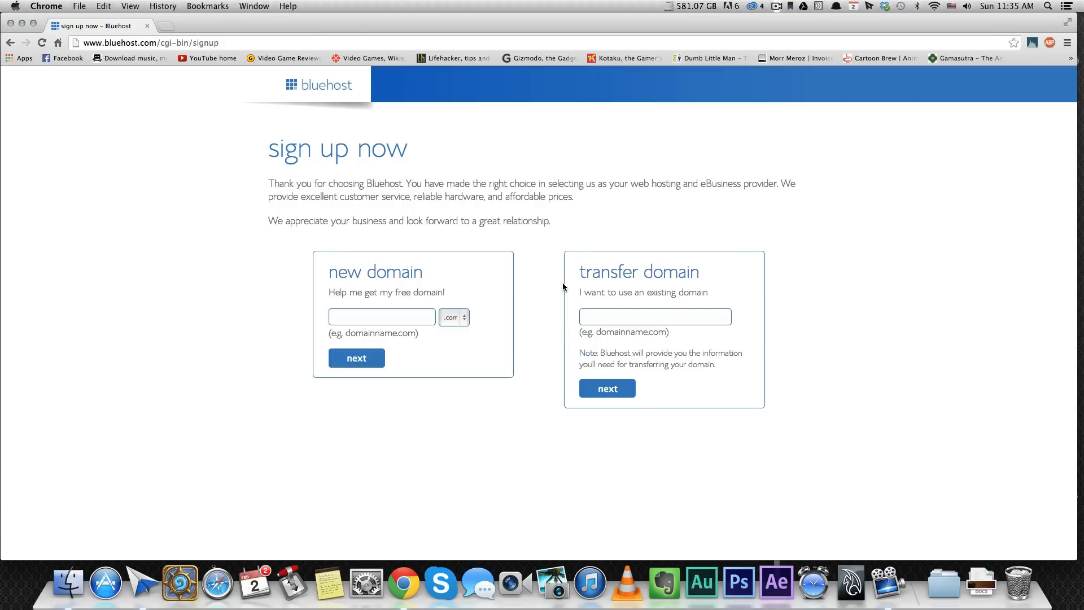
pyautogui.write('my')
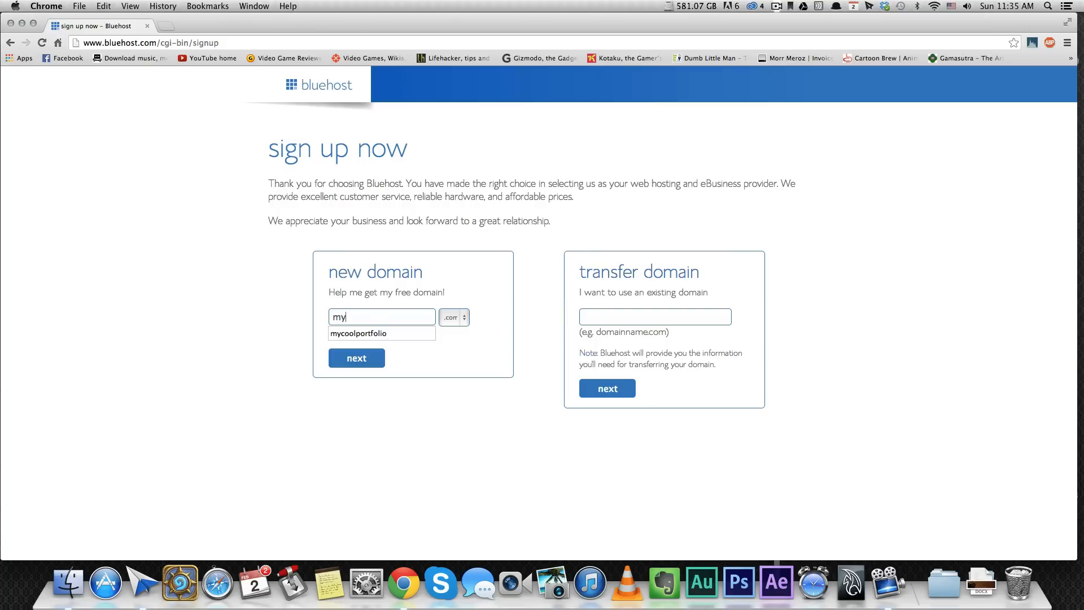
pyautogui.write('cool')
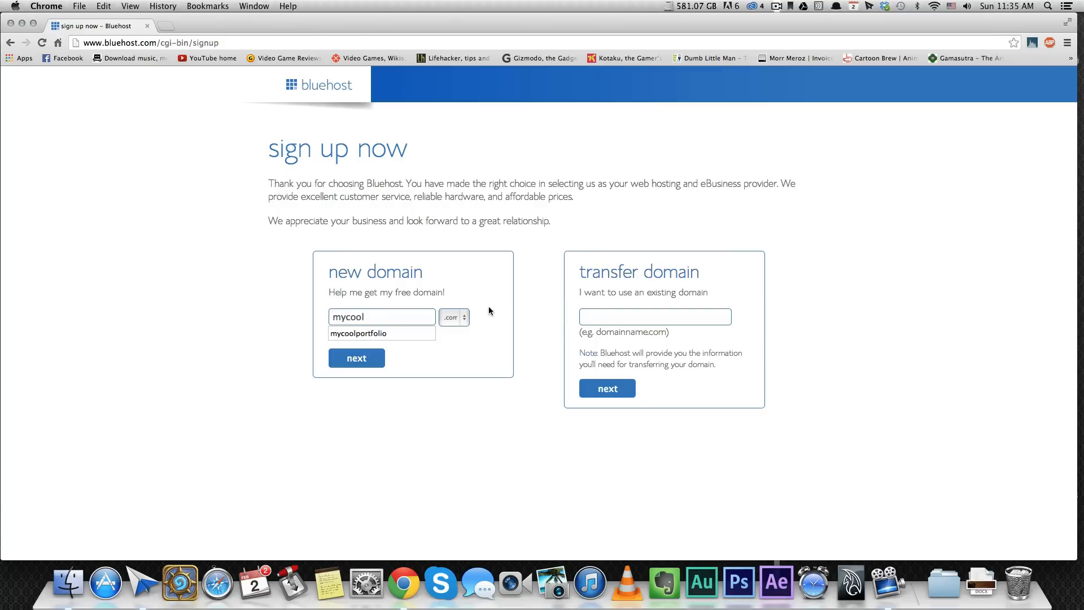
pyautogui.click(380, 333)
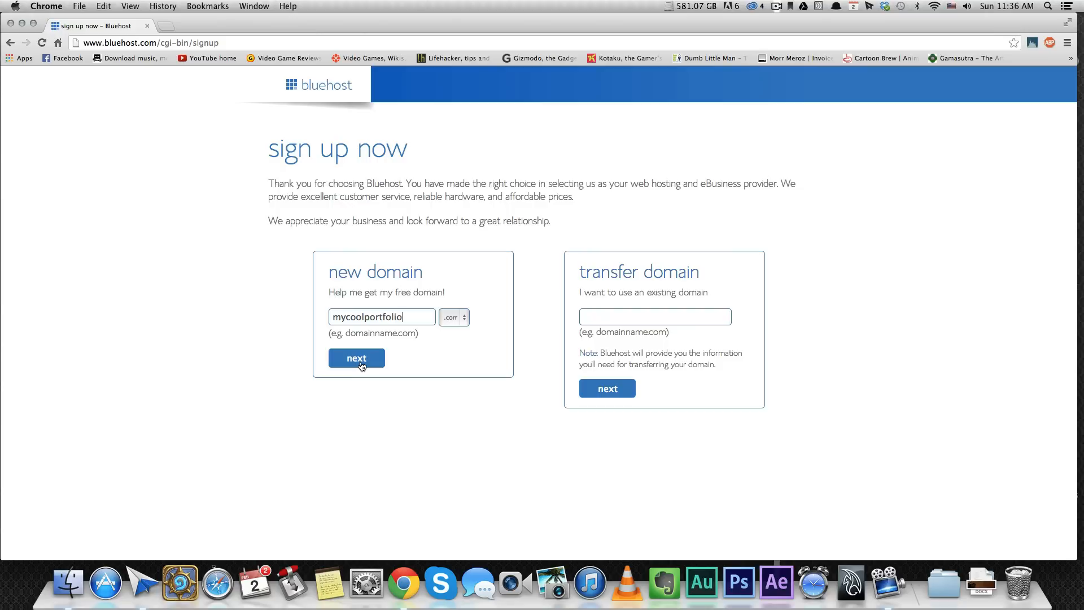
# Submit the domain, choose the 12-month $6.95/mo plan and turn off the SiteLock add-on.
pyautogui.click(356, 358)
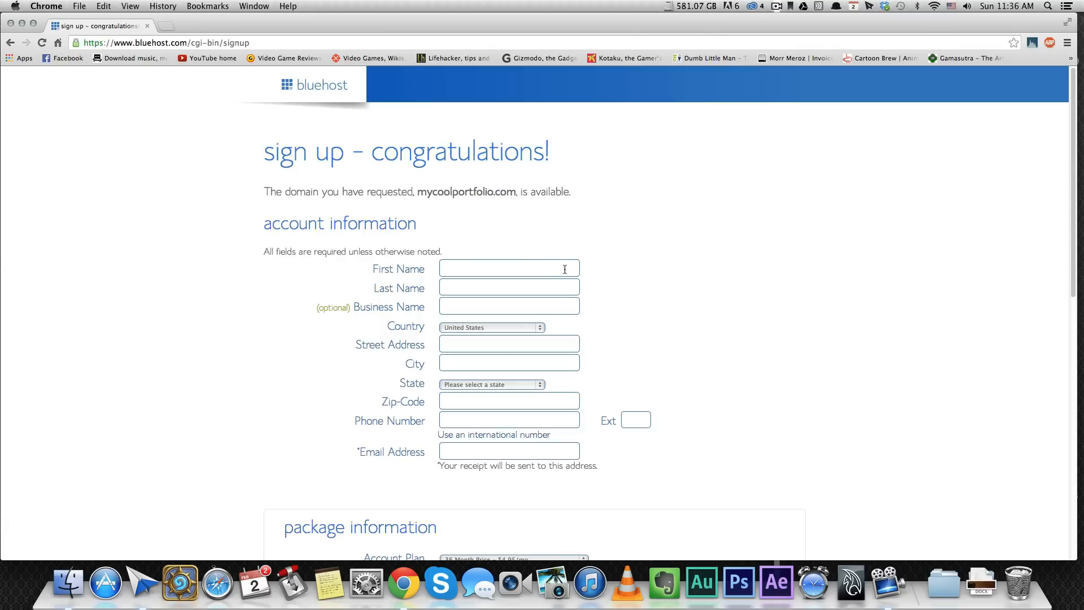
pyautogui.scroll(-3)
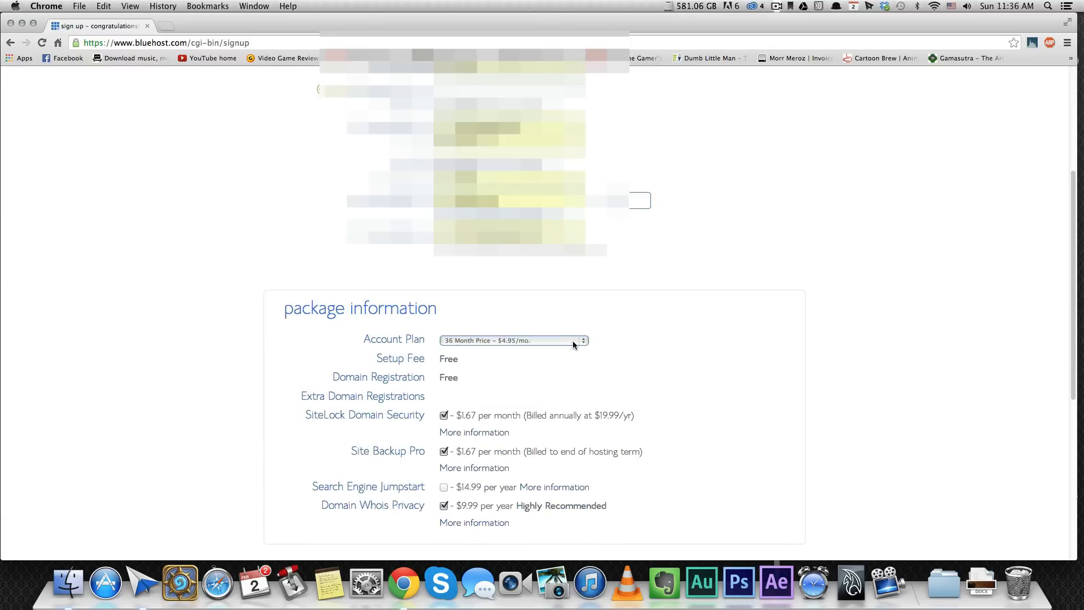
pyautogui.click(512, 340)
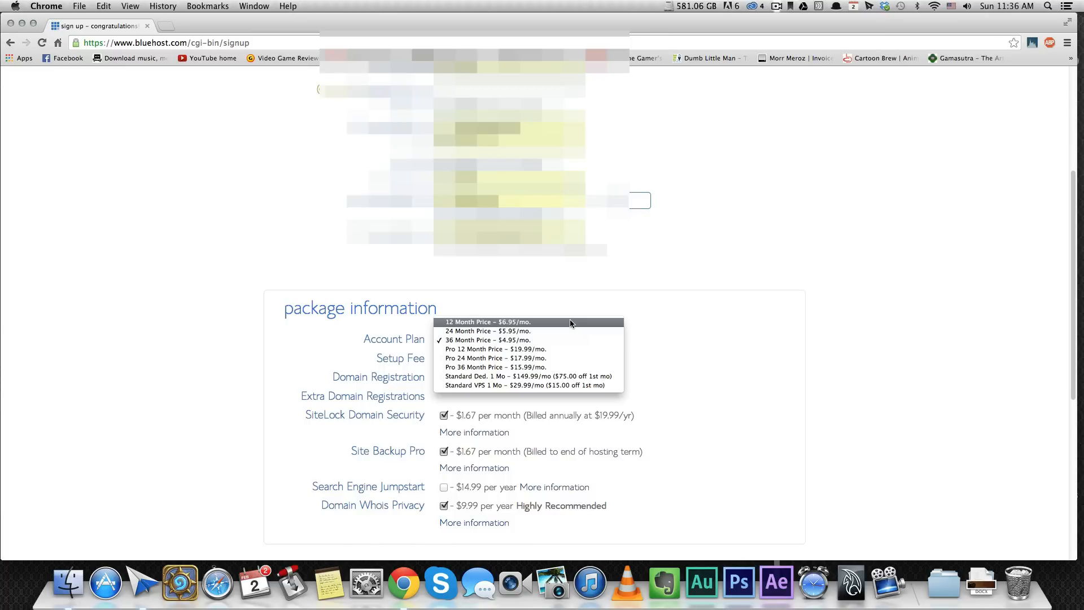
pyautogui.click(488, 321)
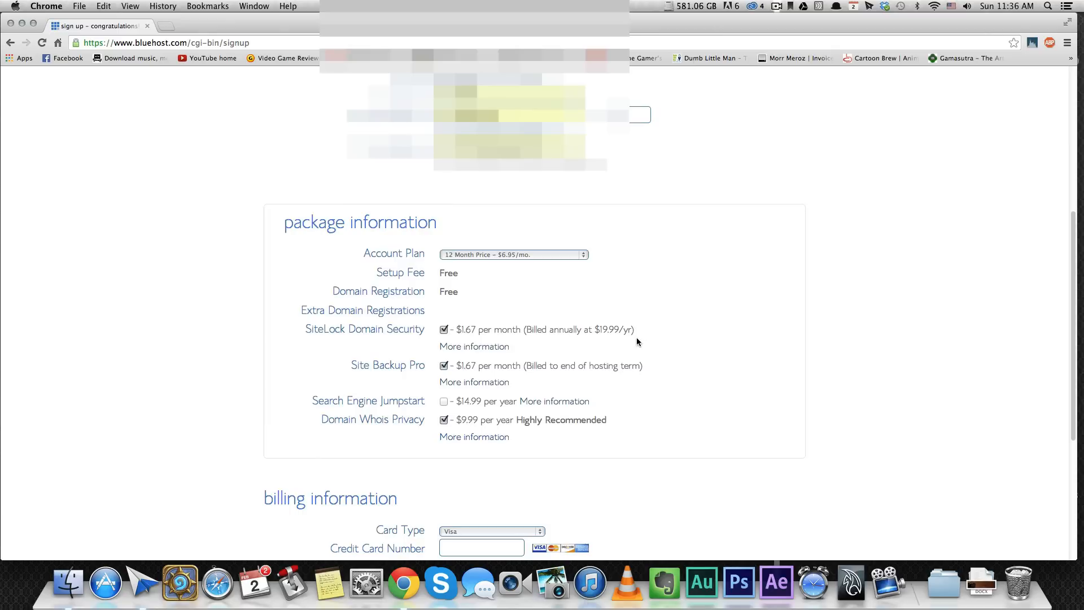
pyautogui.click(445, 329)
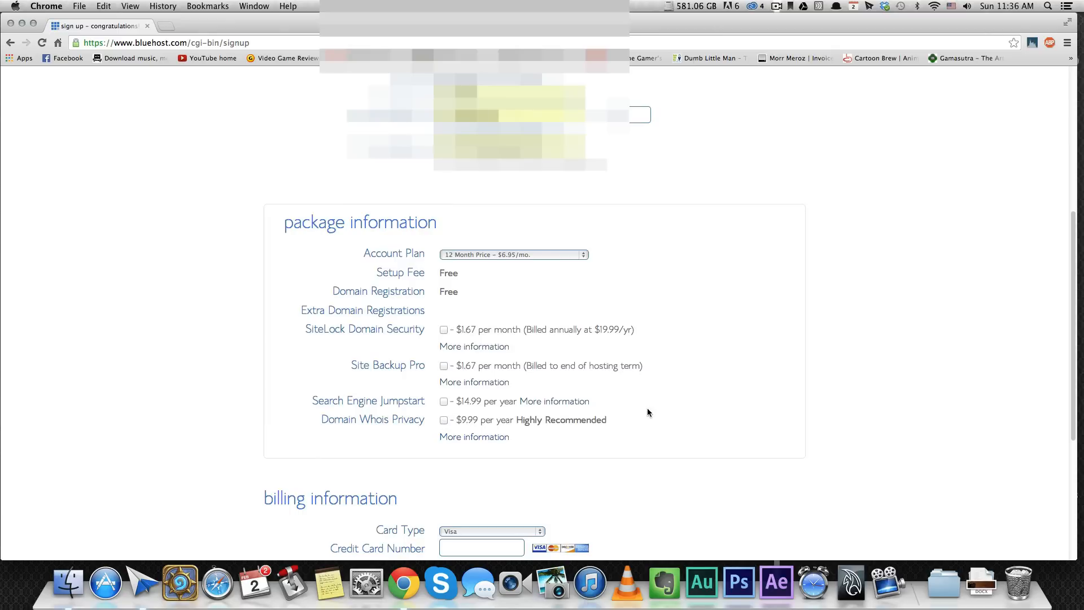
pyautogui.scroll(-3)
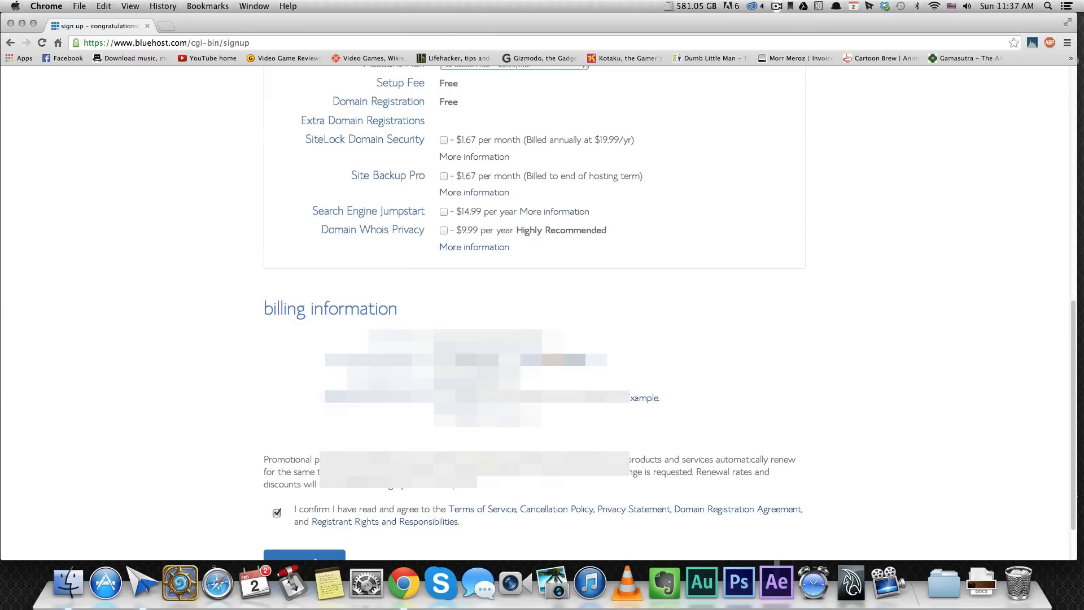
# Submit the billing details and complete the order with no upgrades at $0.00.
pyautogui.click(303, 553)
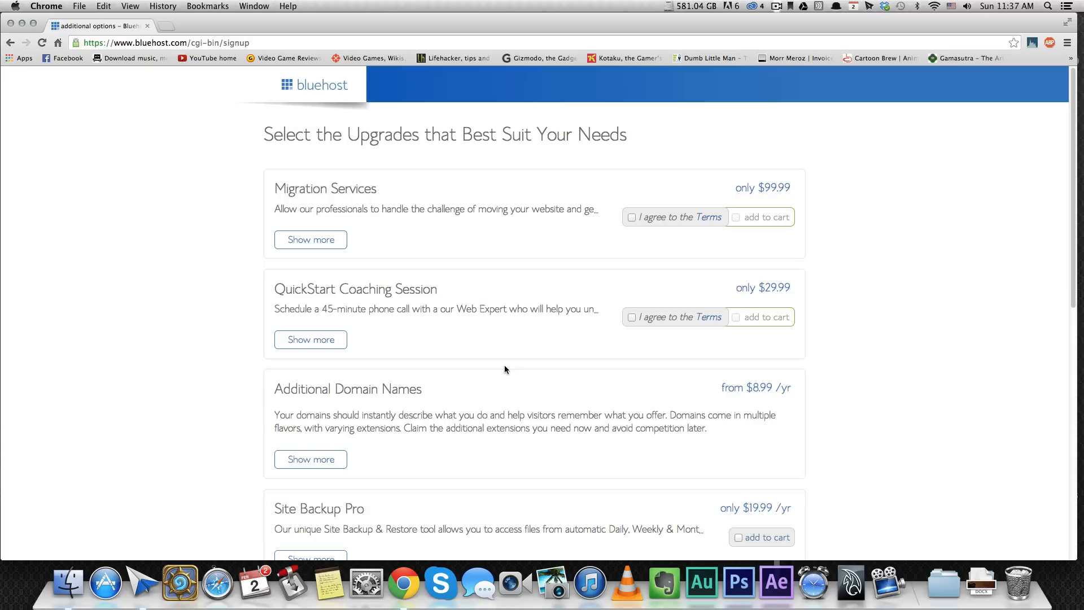
pyautogui.scroll(-3)
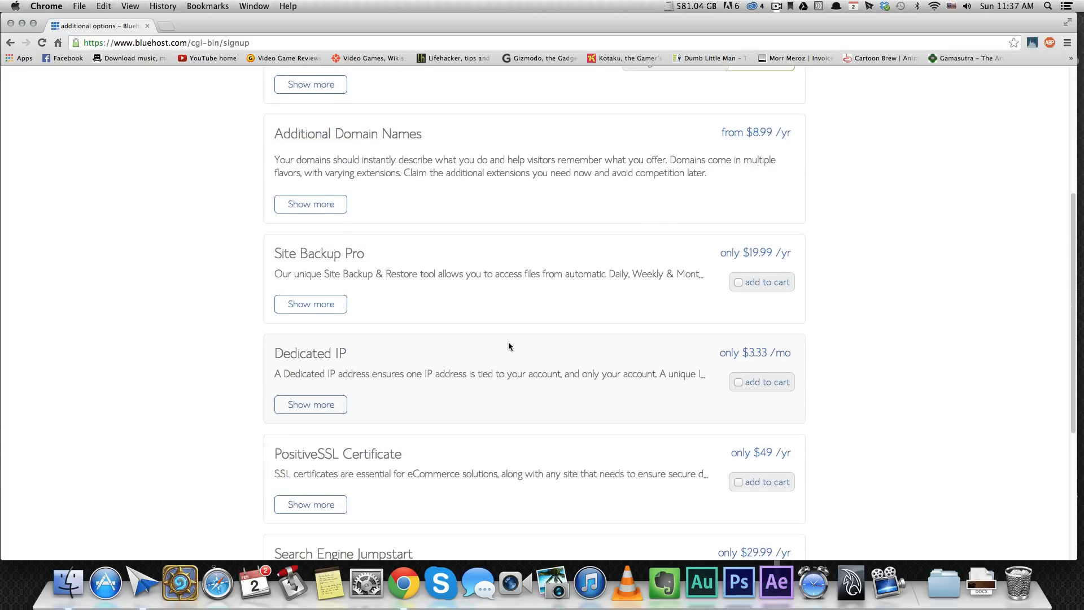
pyautogui.scroll(-3)
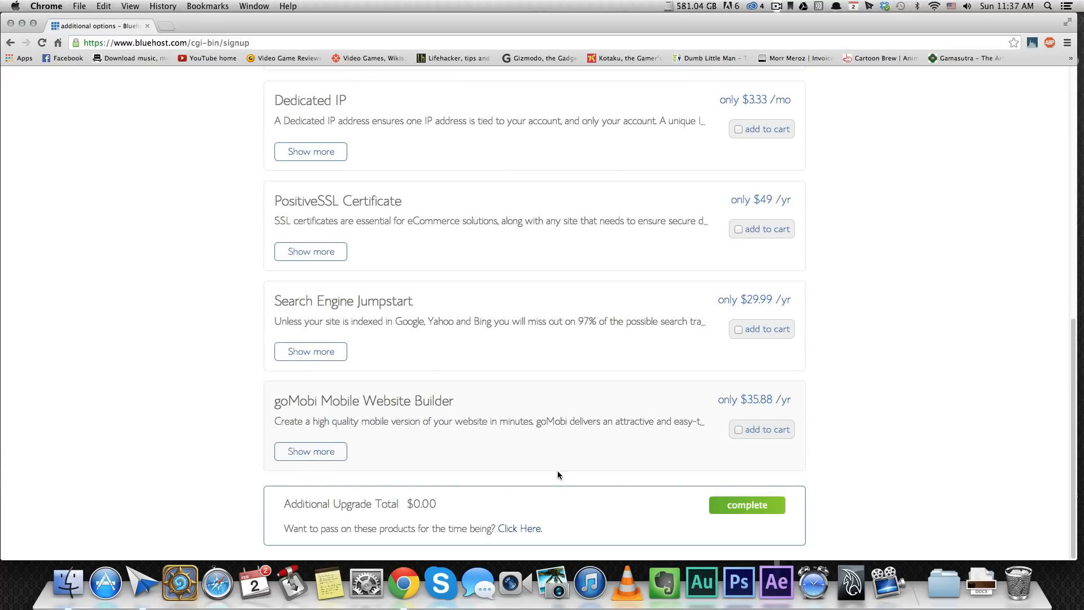
pyautogui.click(746, 505)
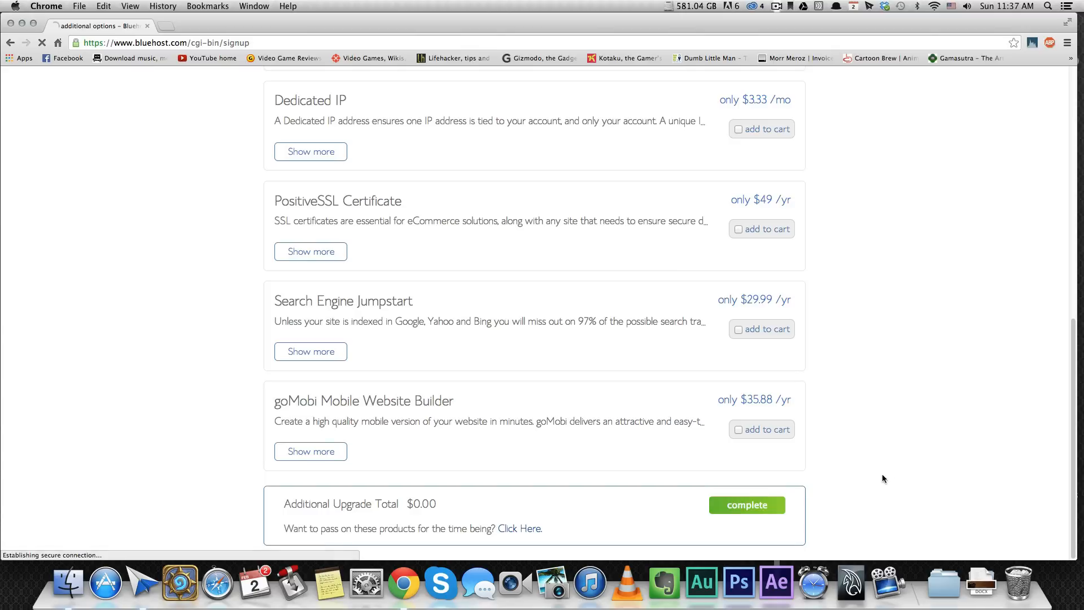
pyautogui.click(747, 505)
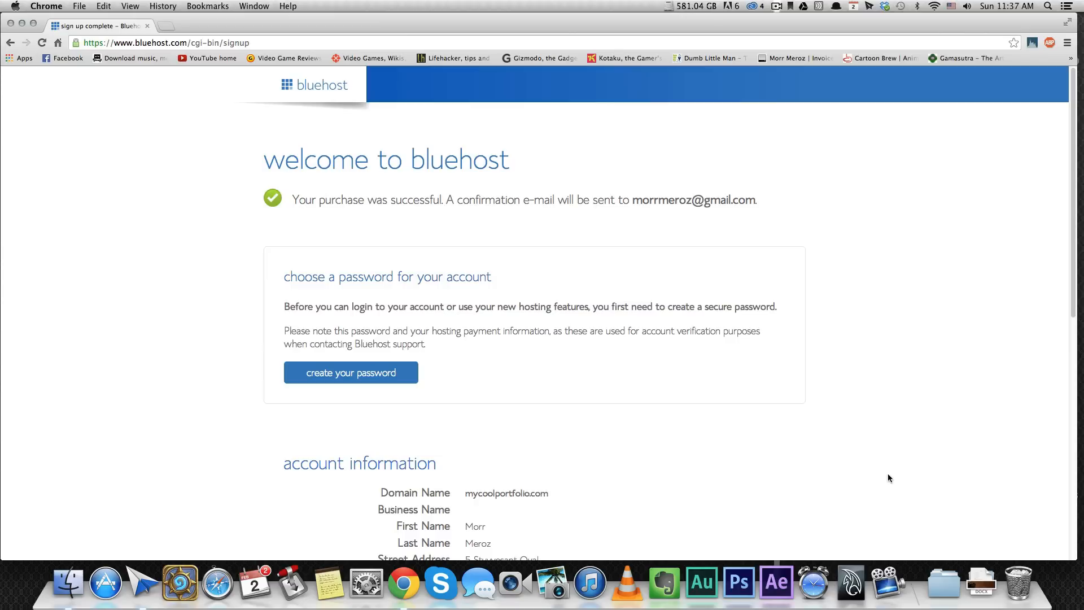
# Create the account password and log in to the mycoolportfolio.com hosting account.
pyautogui.click(350, 372)
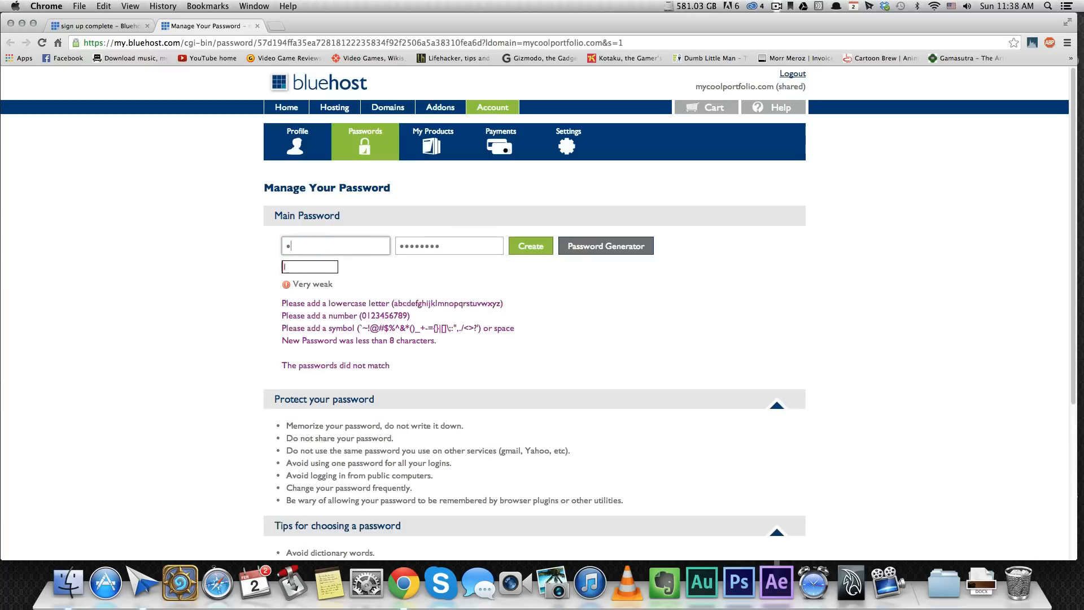
pyautogui.click(531, 245)
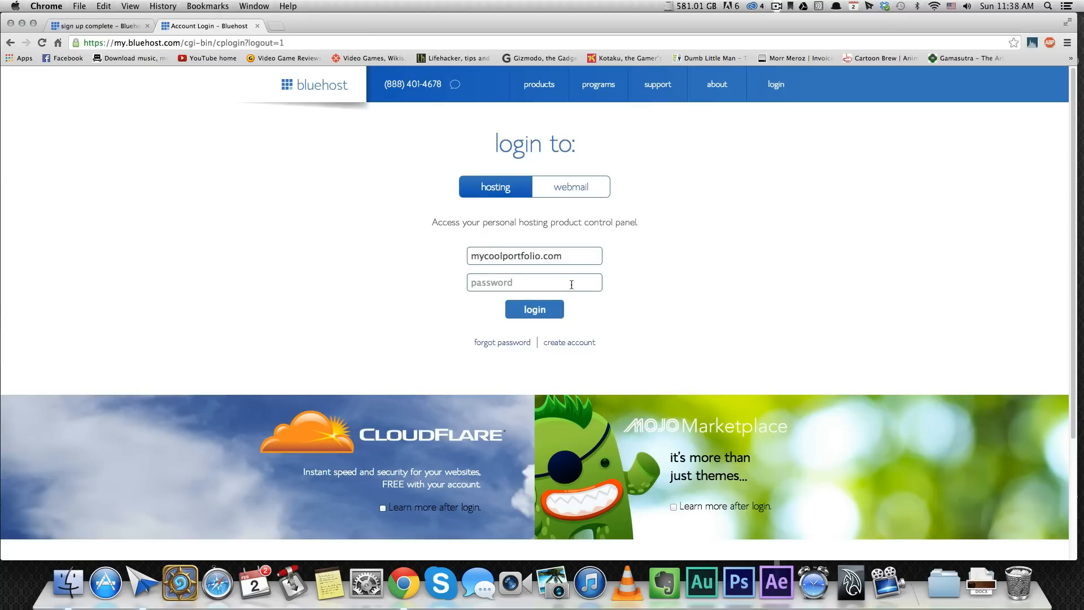
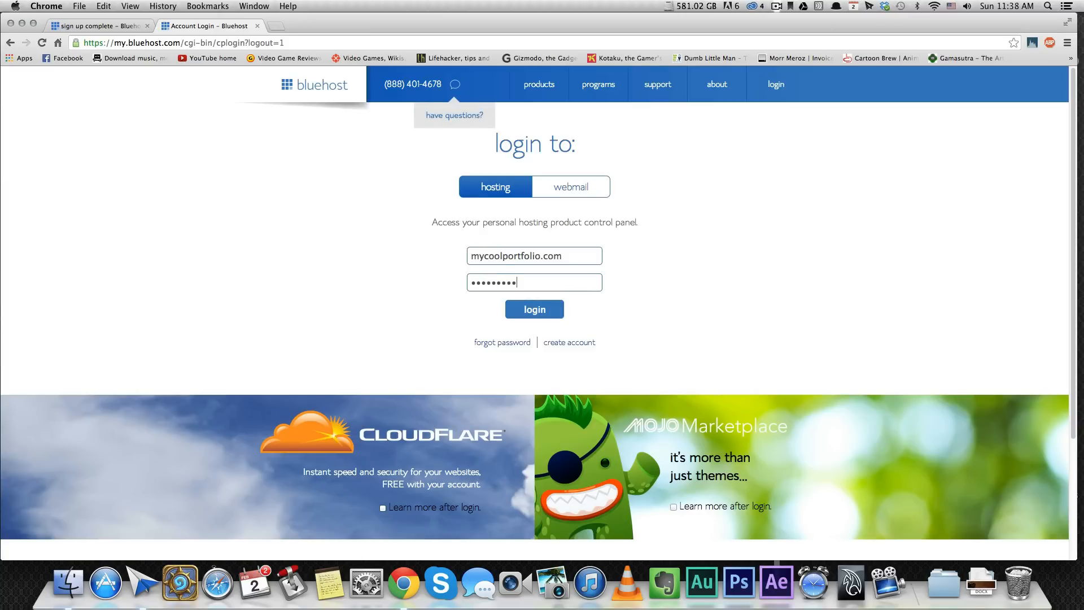
pyautogui.click(532, 309)
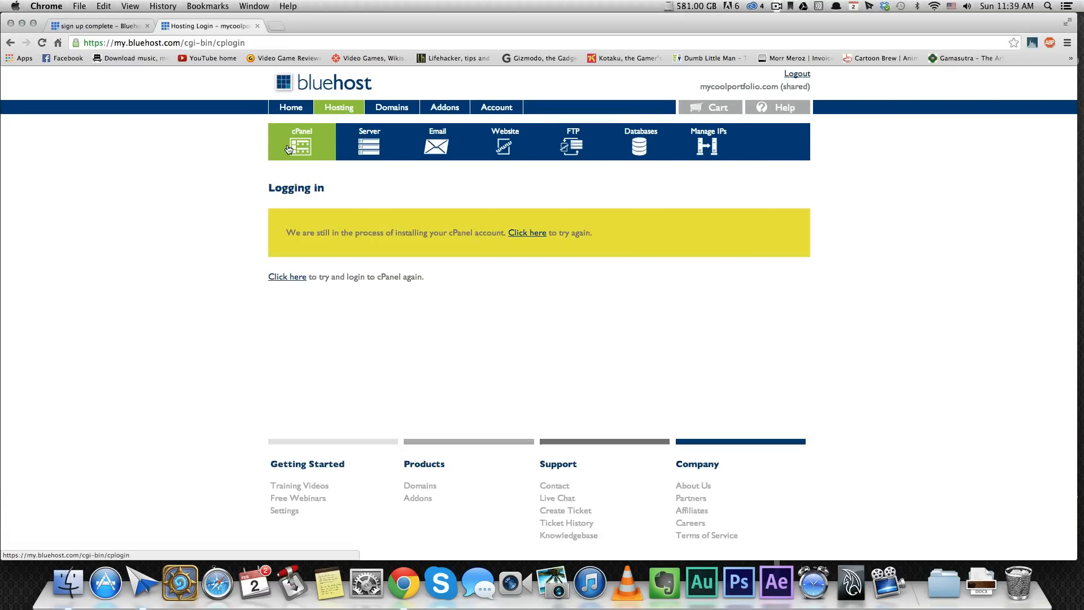
# Load cPanel's Home dashboard and start a brand new WordPress install.
pyautogui.click(287, 277)
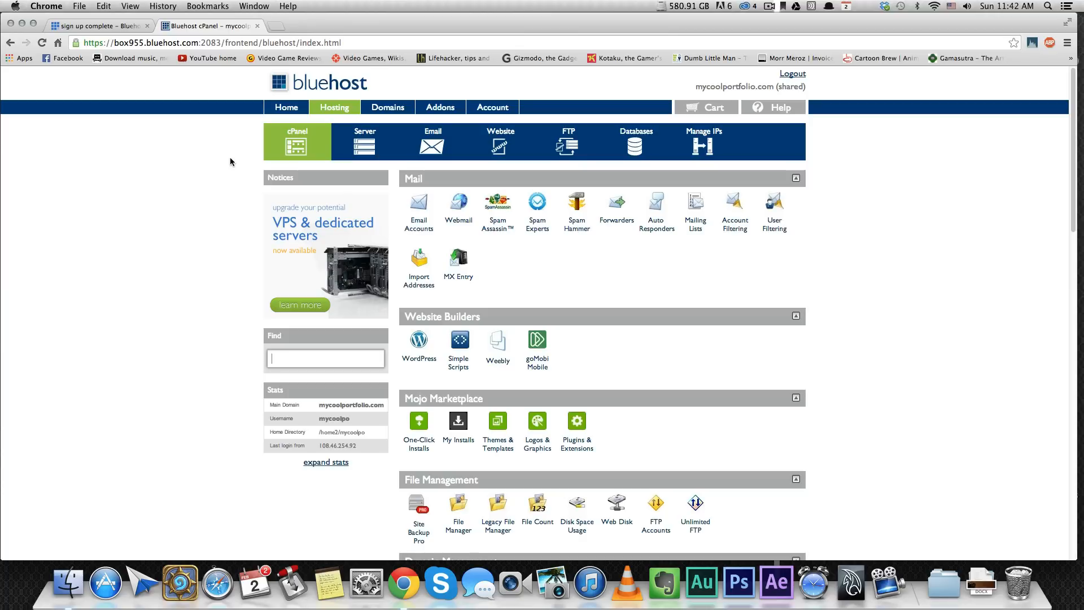
pyautogui.click(286, 108)
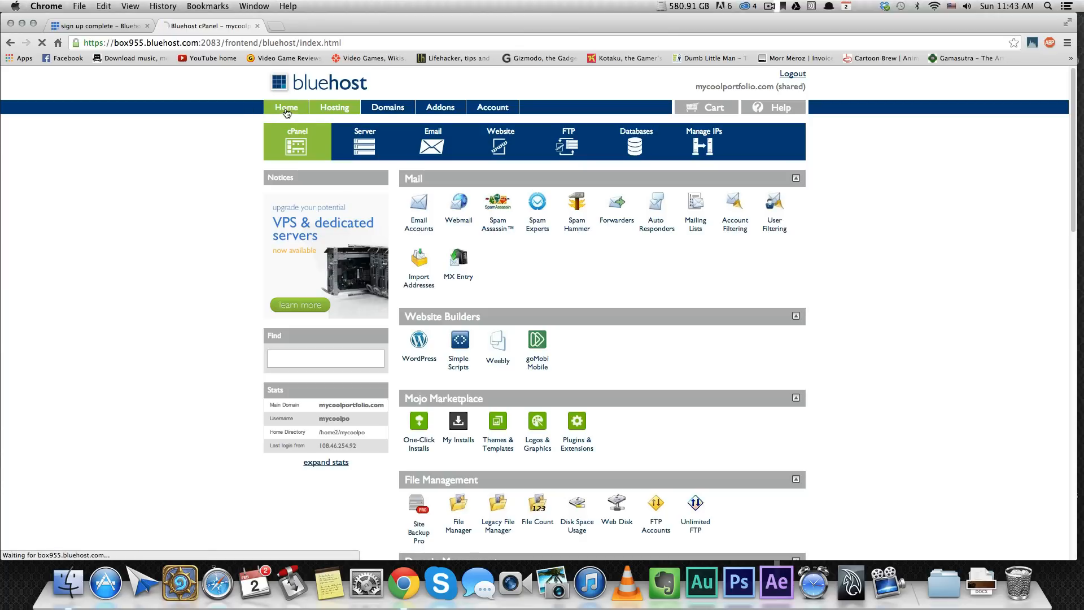
pyautogui.click(286, 107)
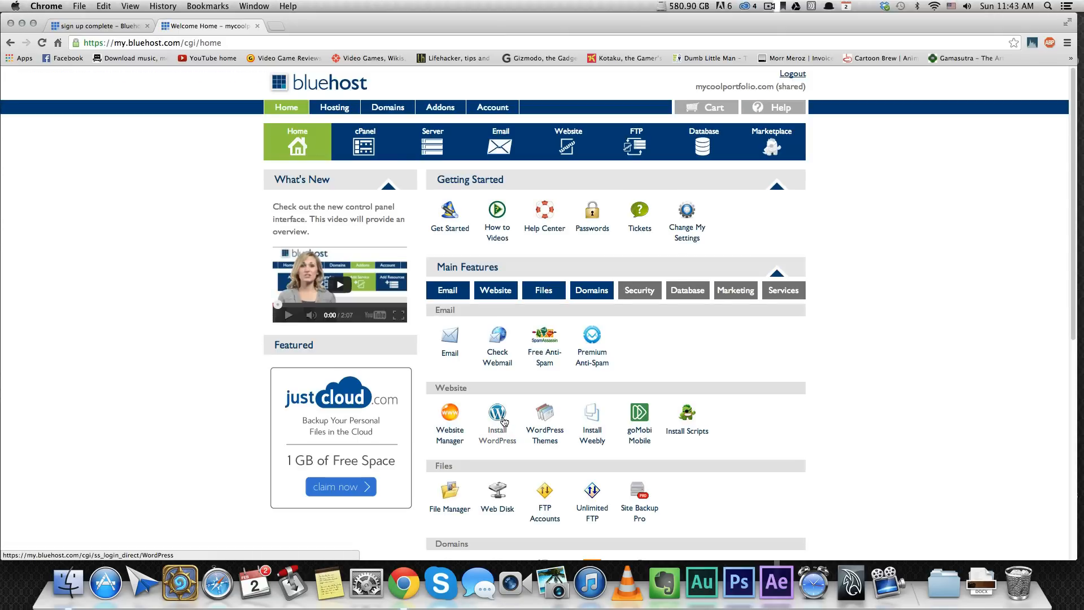
pyautogui.click(497, 420)
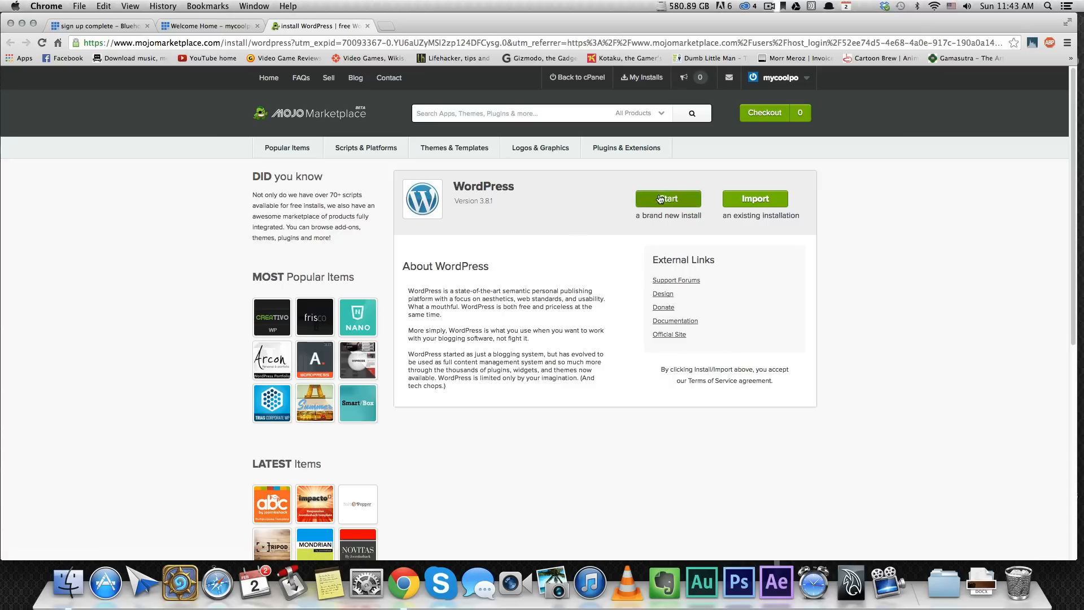
pyautogui.click(667, 198)
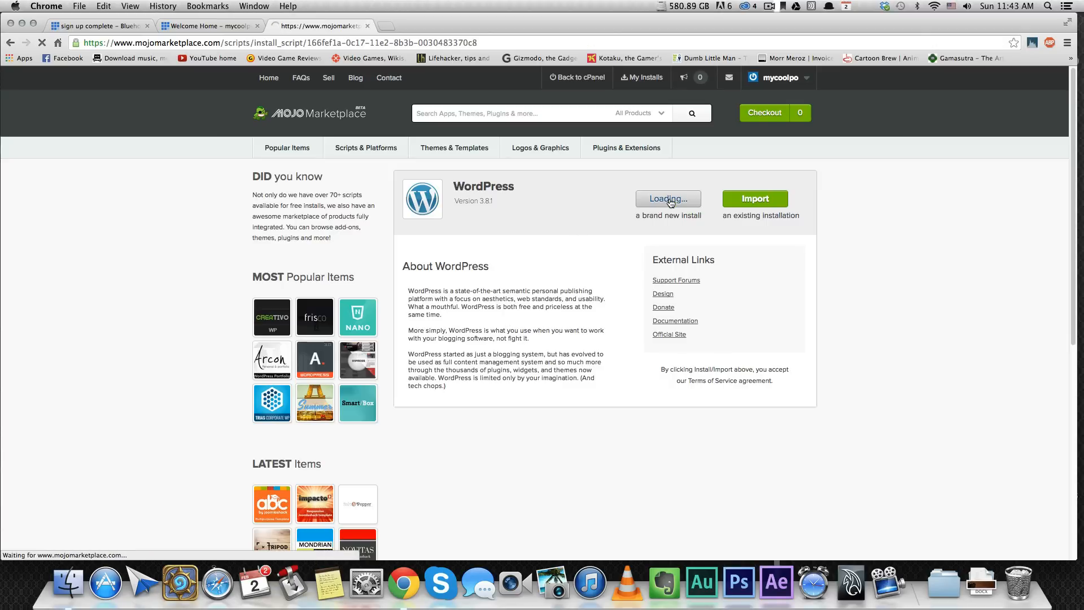
pyautogui.click(666, 199)
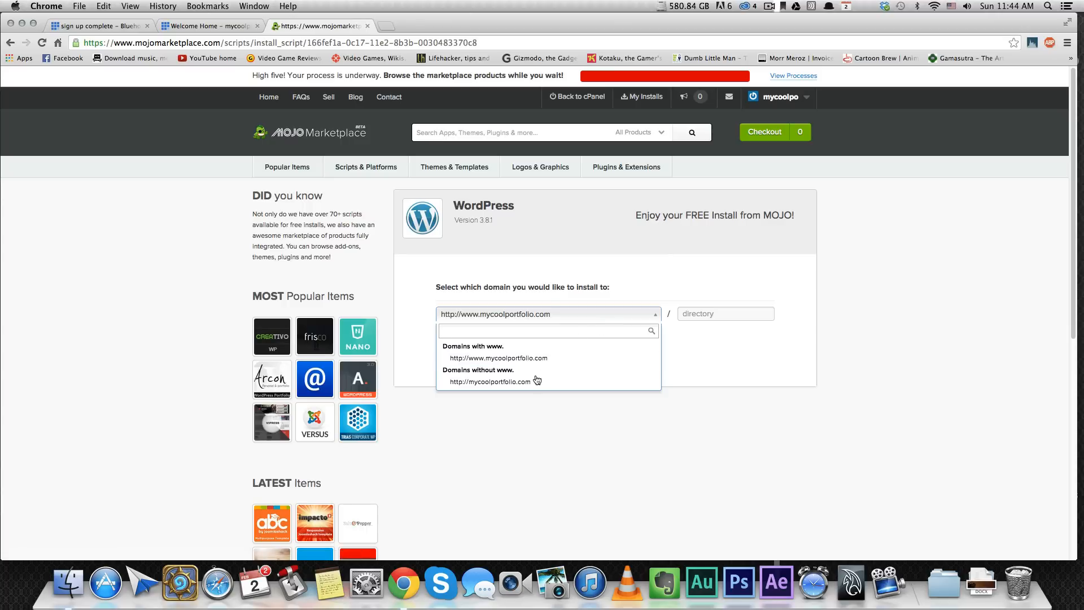
pyautogui.click(489, 381)
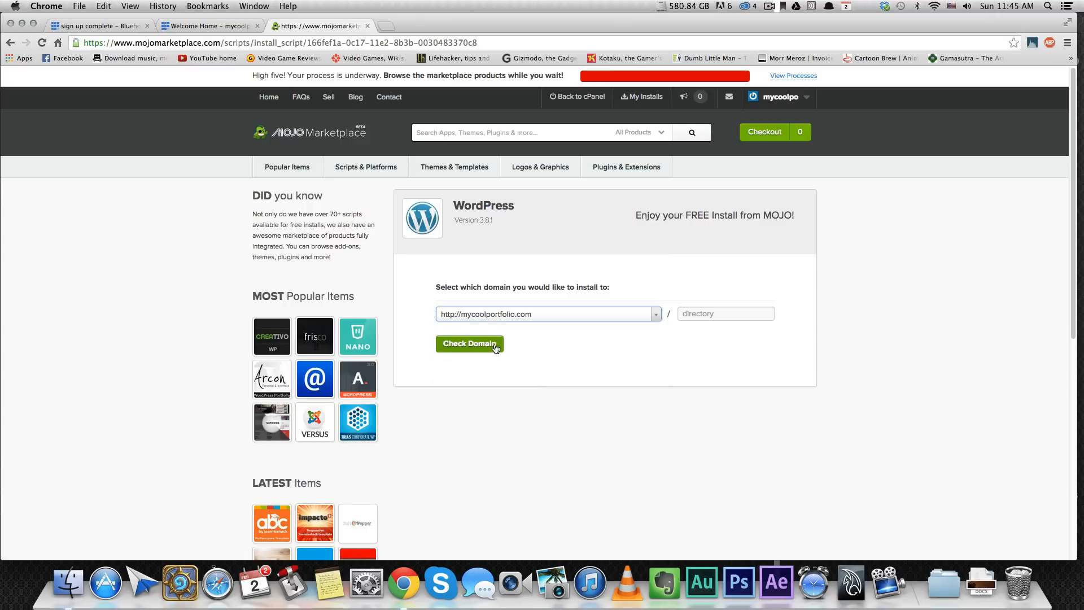
pyautogui.click(468, 343)
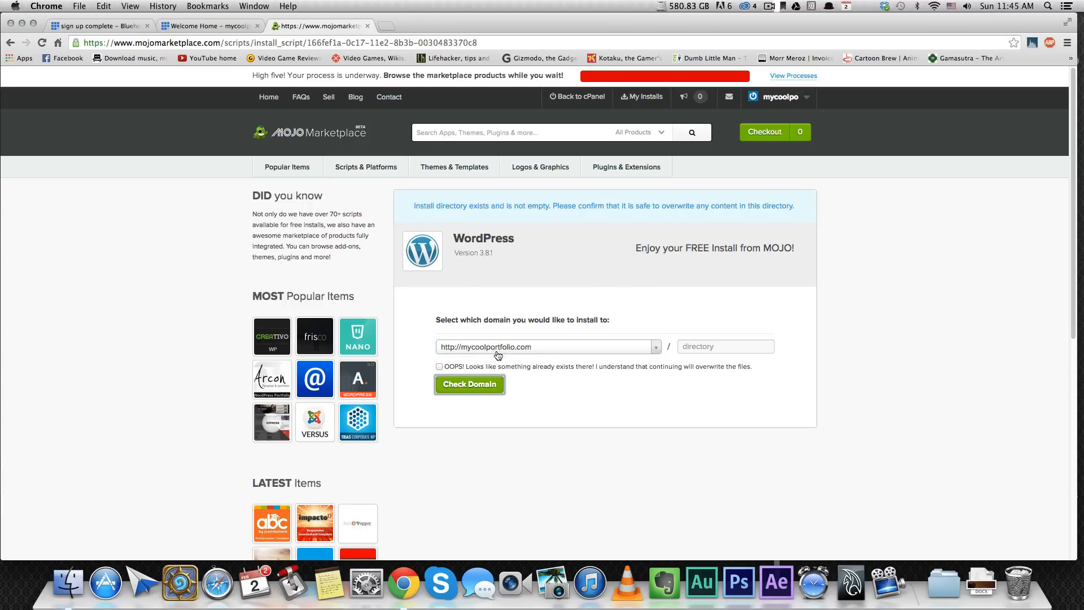
pyautogui.click(469, 383)
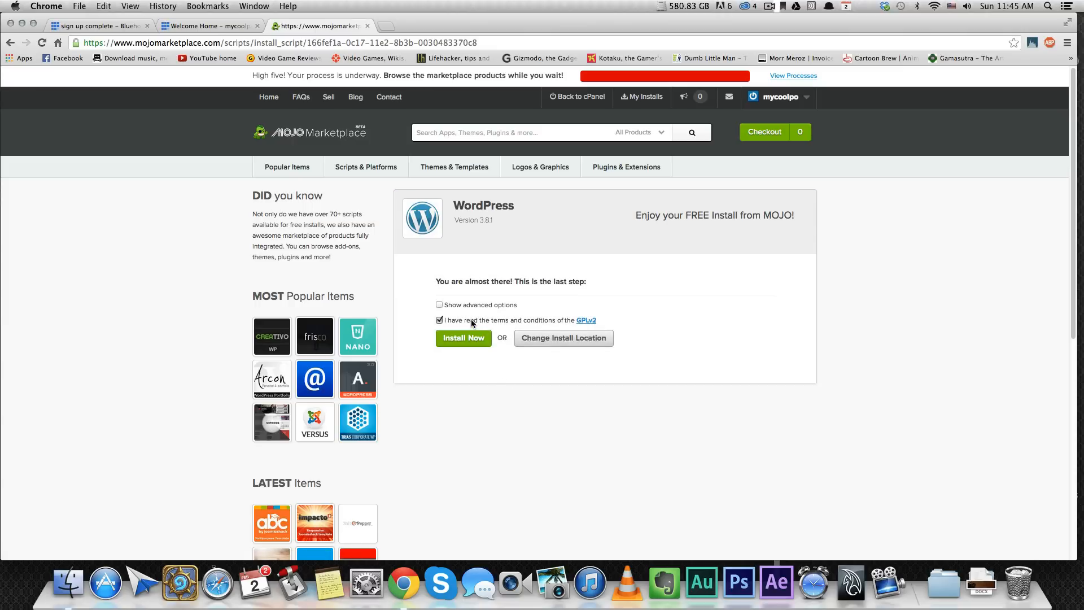
pyautogui.click(463, 338)
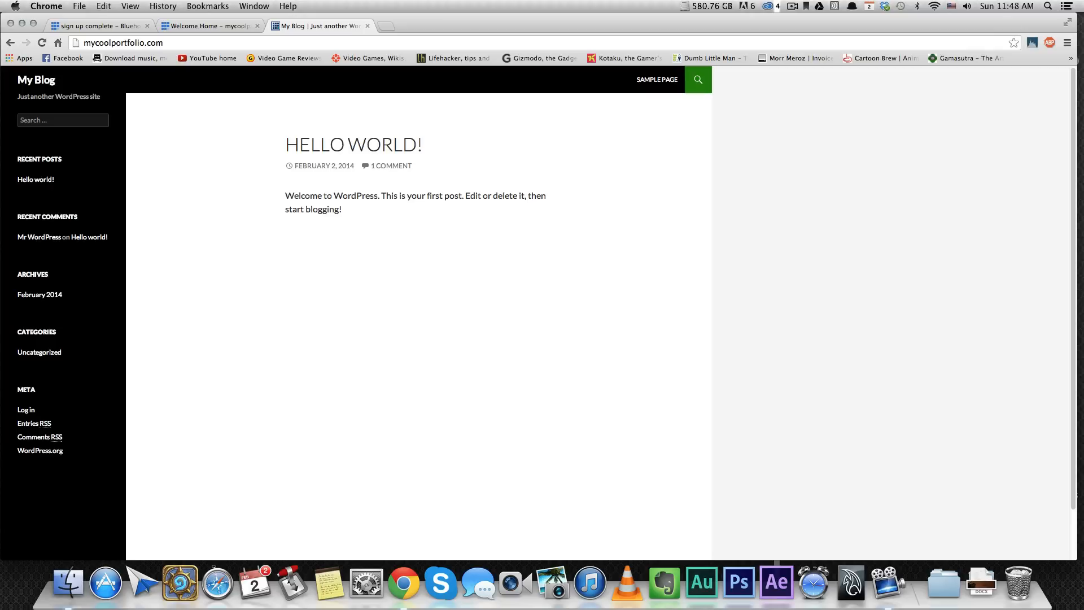
pyautogui.moveTo(74, 384)
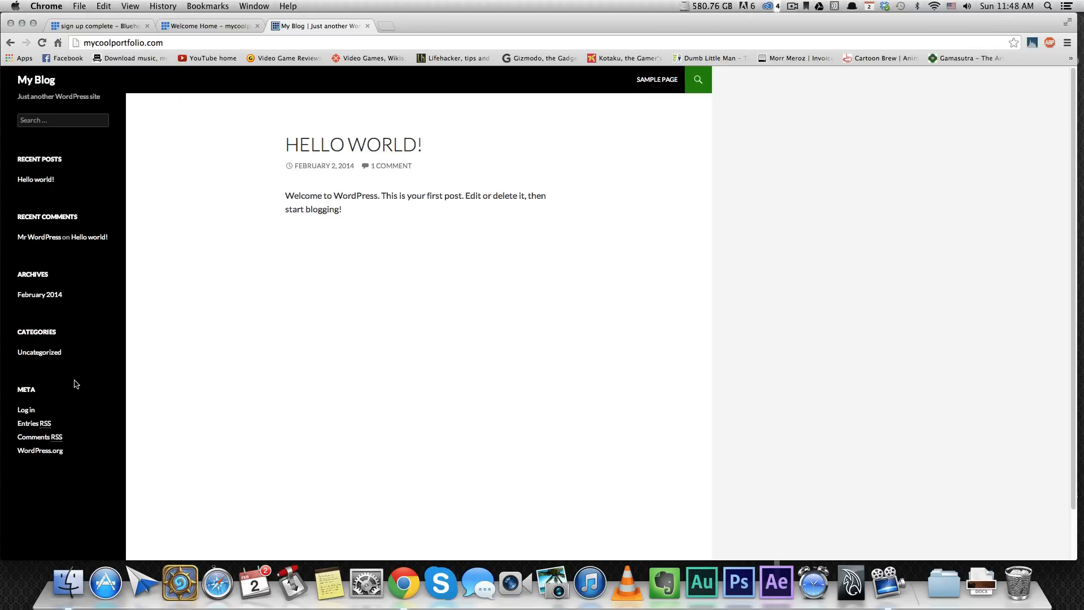
# Go to the blog's login page via the Meta Log in link.
pyautogui.click(41, 42)
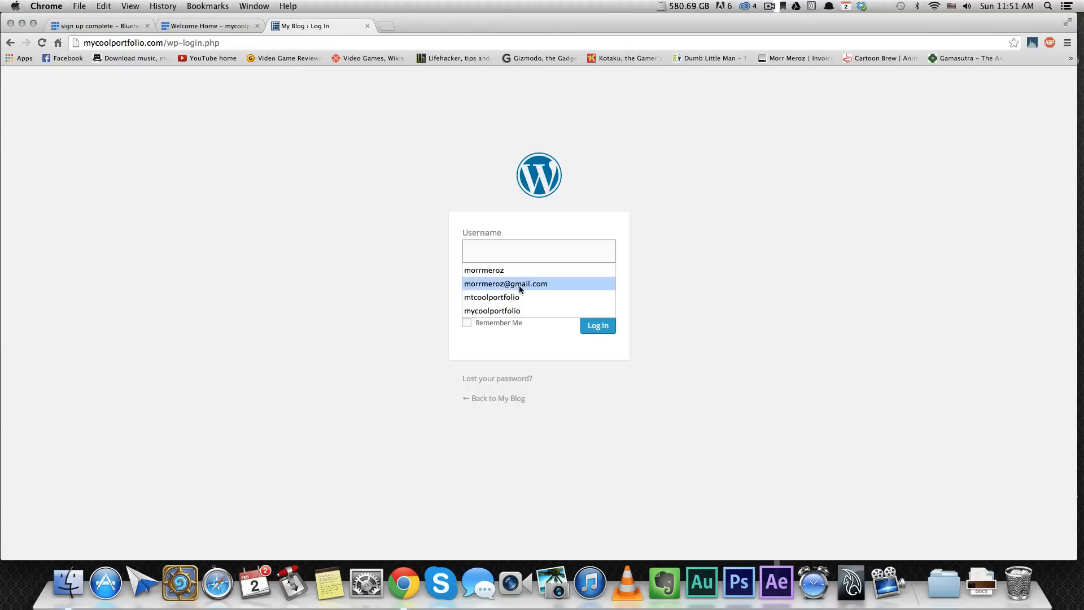
# Log in with the saved username, check Appearance > Themes, then go to Posts.
pyautogui.click(506, 283)
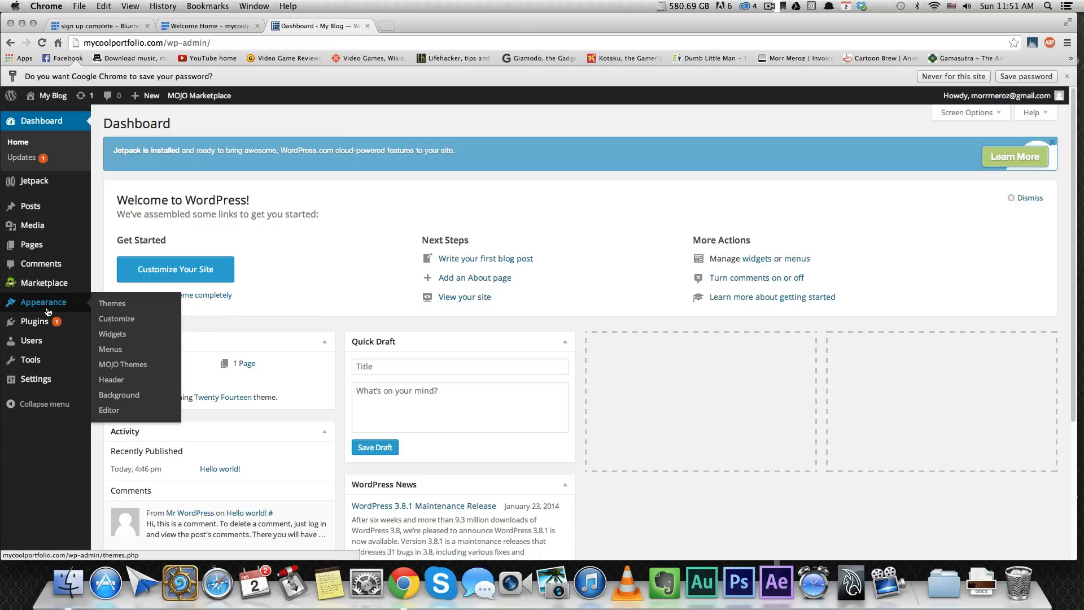
pyautogui.moveTo(117, 303)
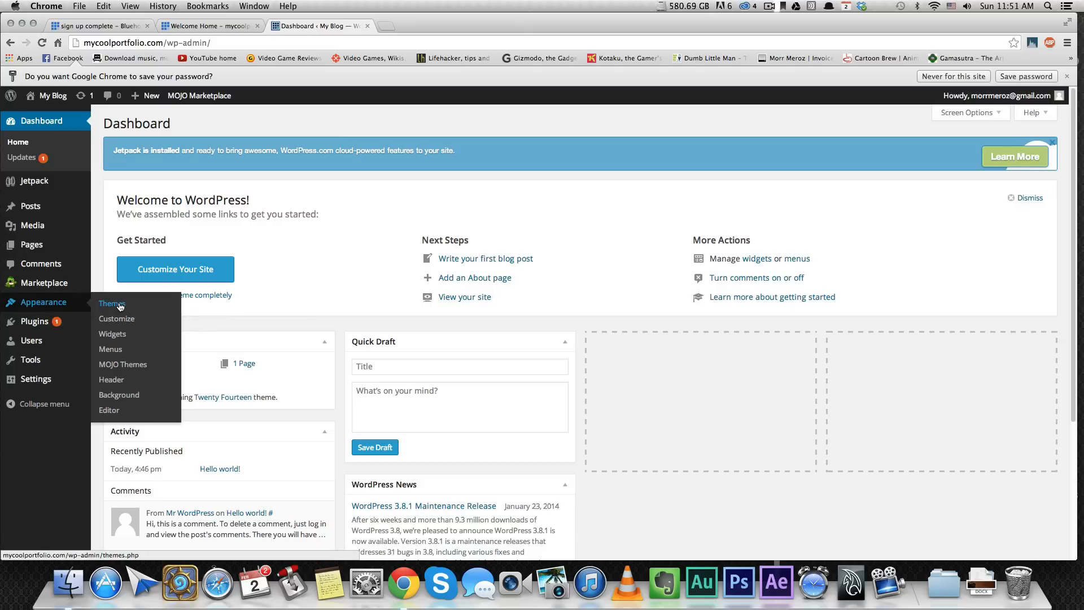
pyautogui.click(112, 303)
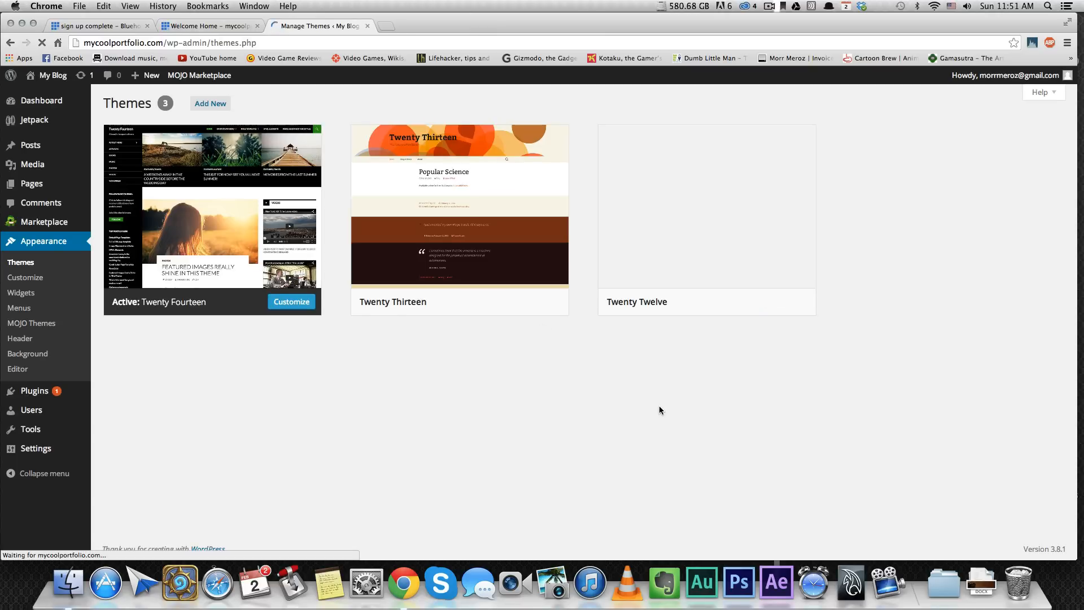
pyautogui.moveTo(654, 347)
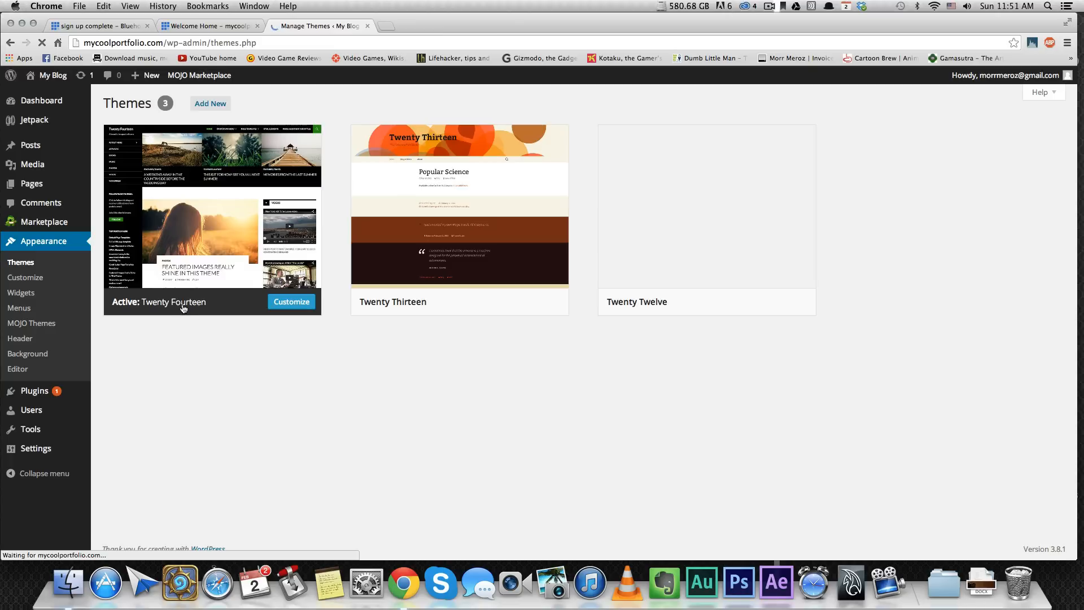
pyautogui.moveTo(197, 319)
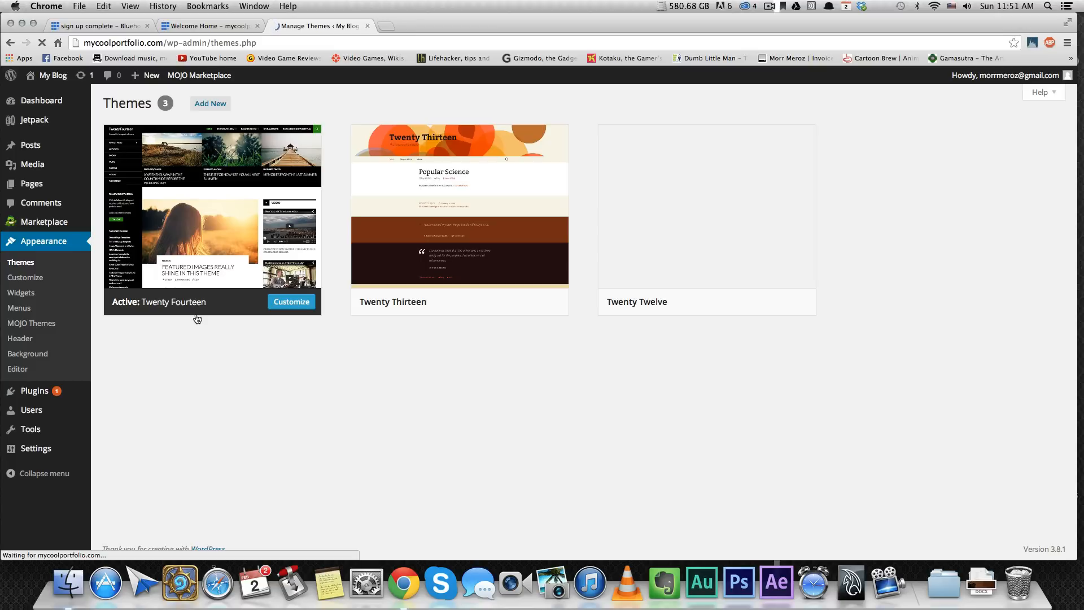
pyautogui.moveTo(198, 322)
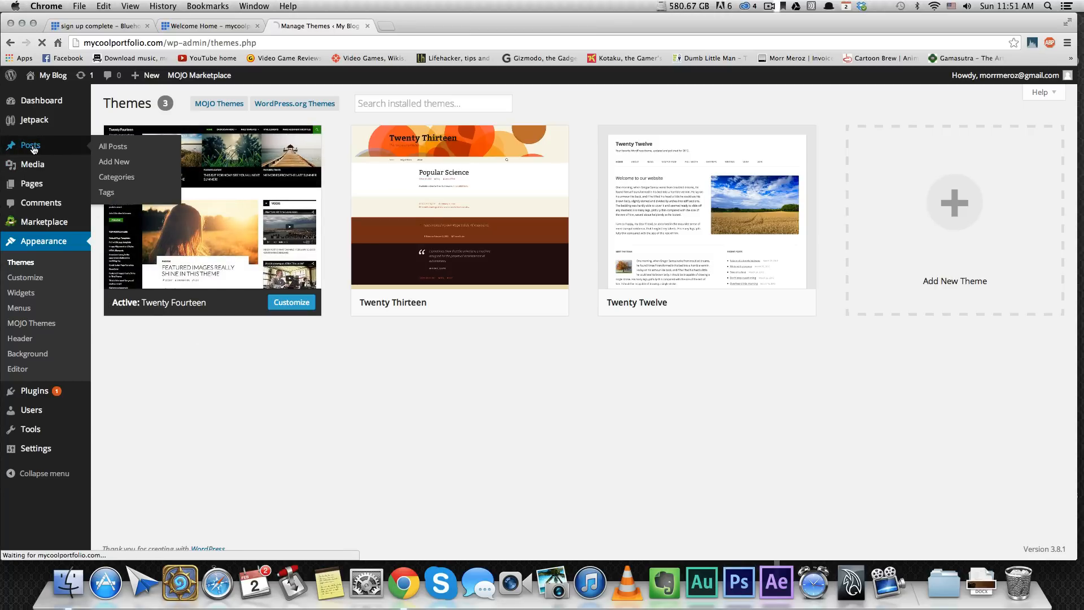
pyautogui.click(31, 145)
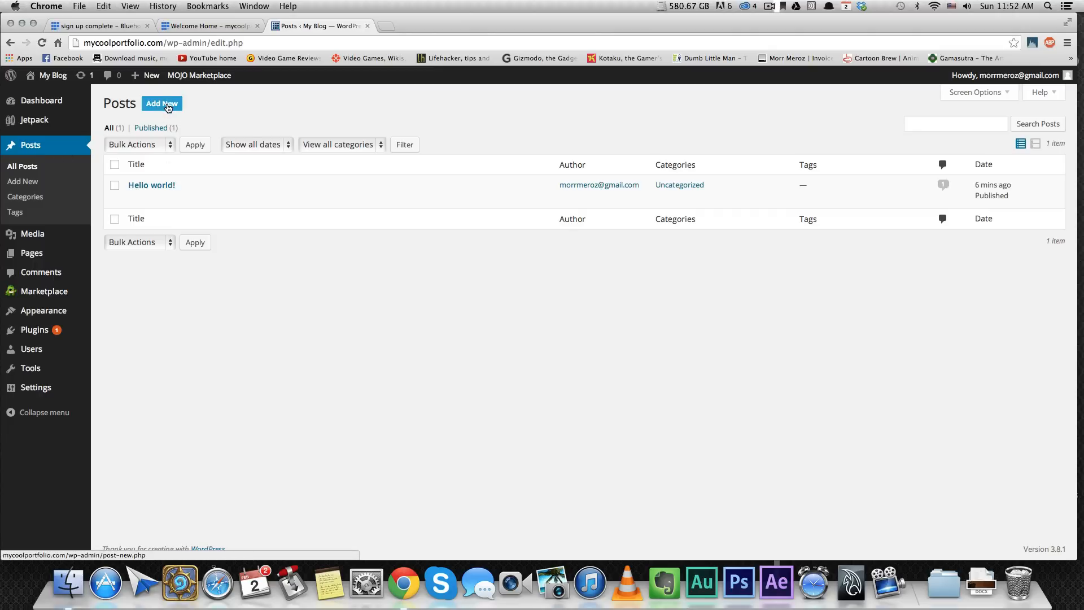
# Trash the Hello world! post and start a new post titled 'My Demo Reel'.
pyautogui.click(114, 163)
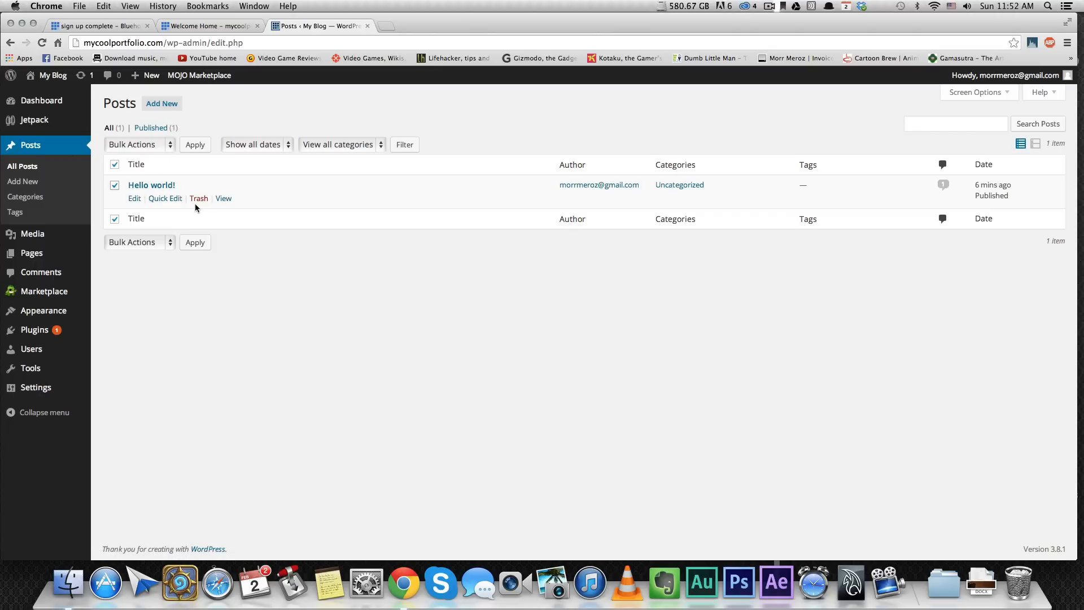
pyautogui.click(199, 199)
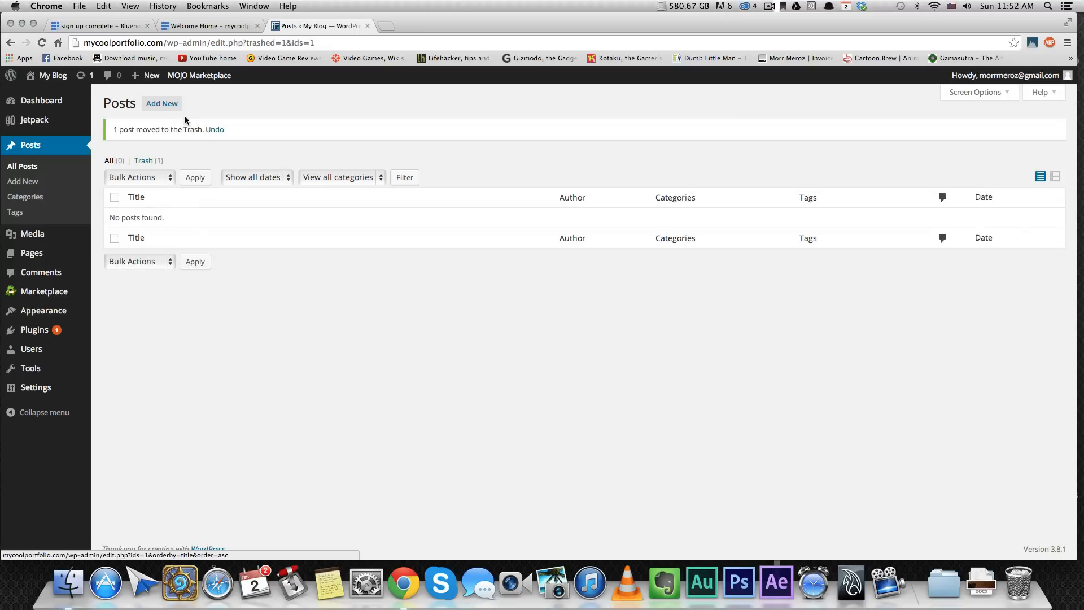
pyautogui.click(161, 103)
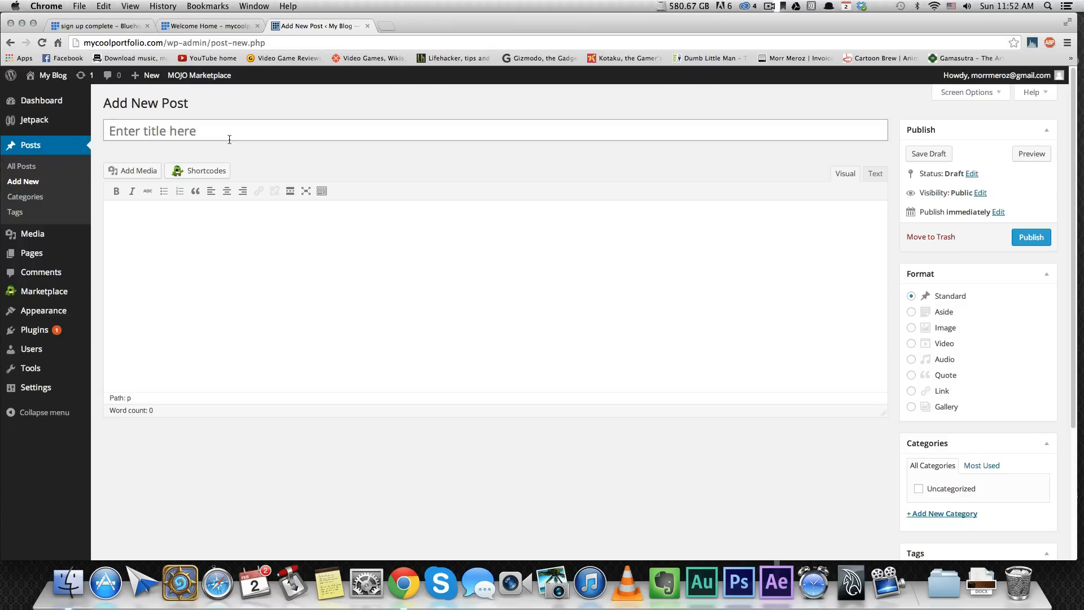
pyautogui.write('My Dem')
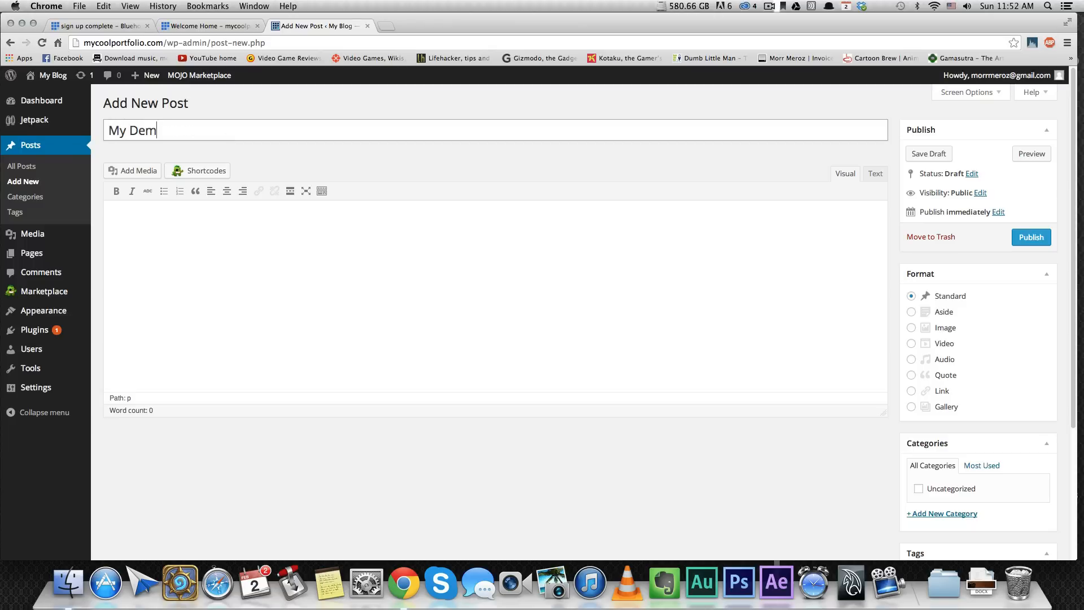
pyautogui.write('o Reel')
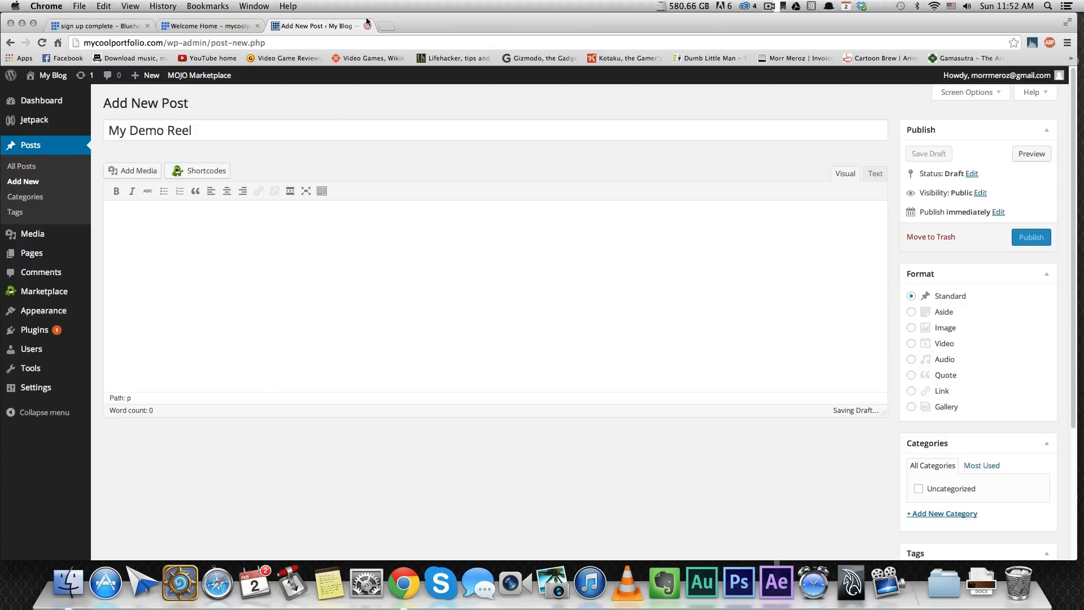
pyautogui.click(385, 25)
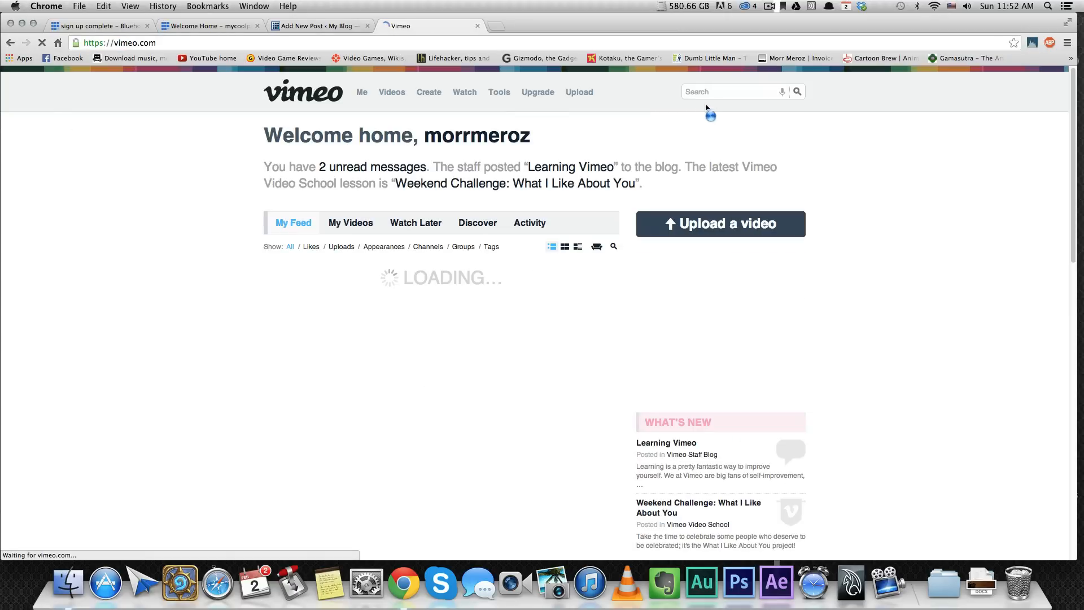
# Search Vimeo for 'morr' to locate the 2014 animation demo reel, then return to the draft post.
pyautogui.click(733, 91)
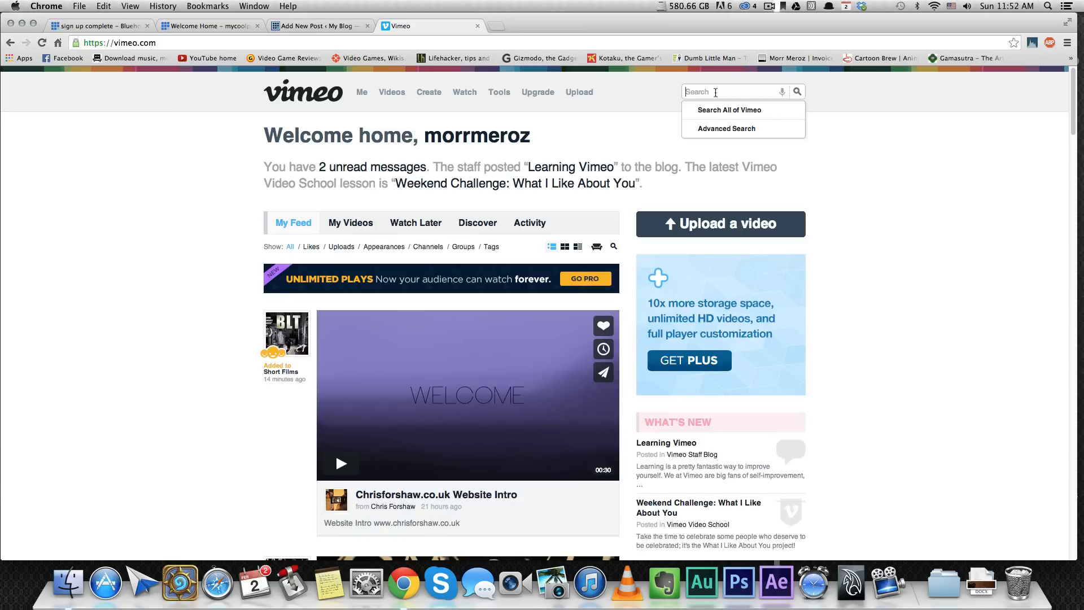
pyautogui.write('morr')
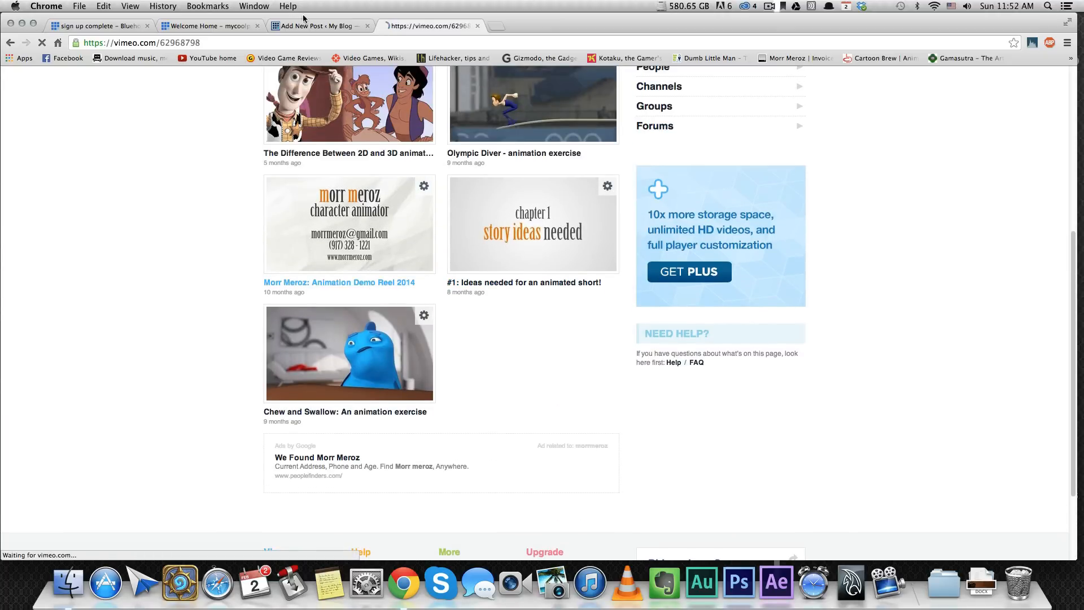
pyautogui.click(318, 25)
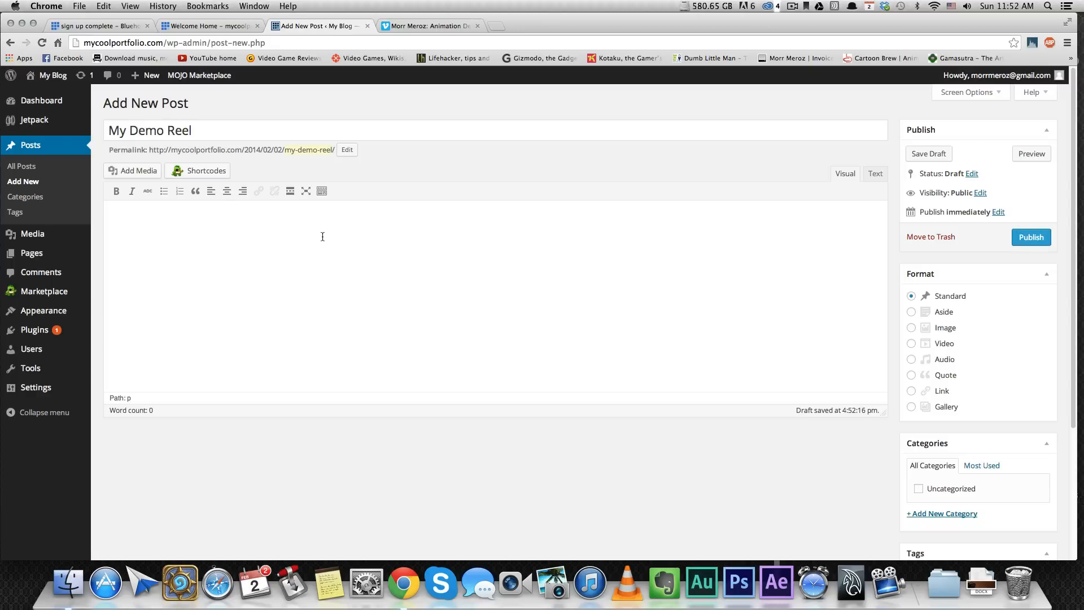
# Paste the Vimeo URL into the My Demo Reel post body and publish it.
pyautogui.click(1031, 237)
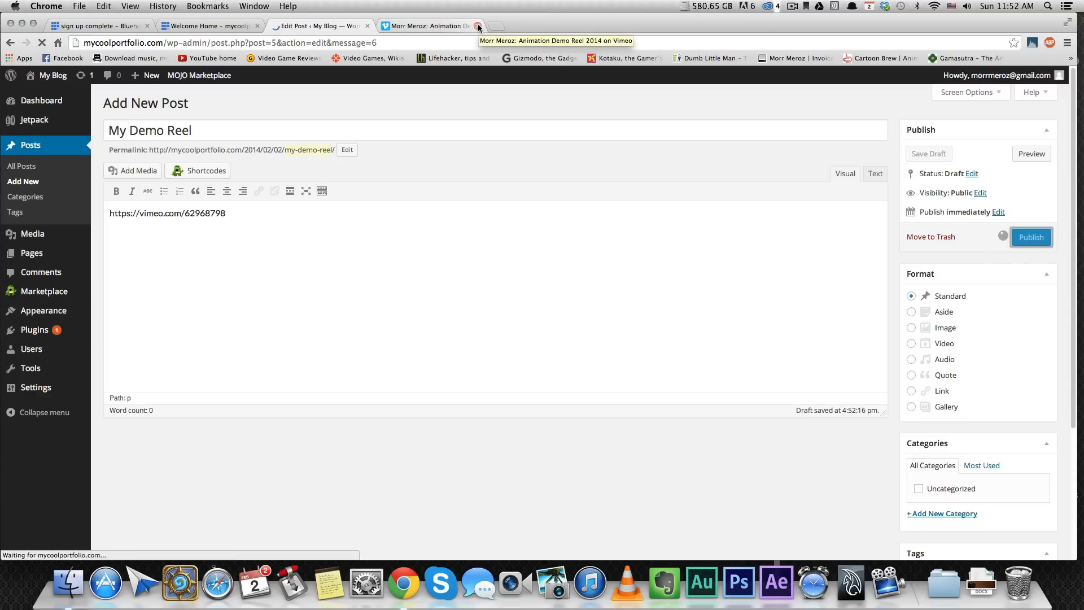
pyautogui.click(1030, 237)
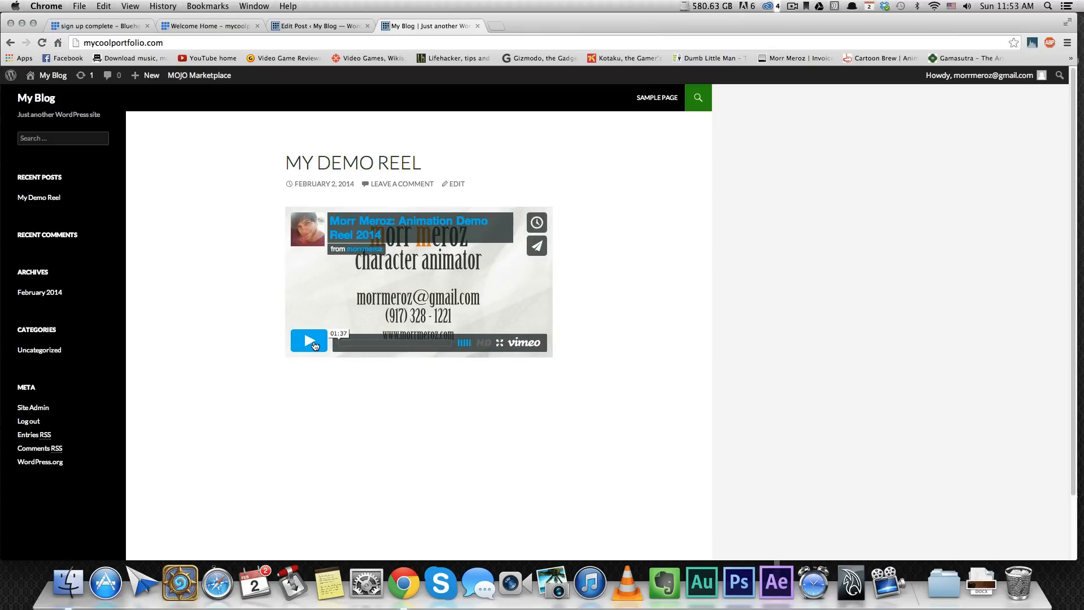
# Play the embedded demo reel on the live post and pause it a few seconds in.
pyautogui.click(308, 341)
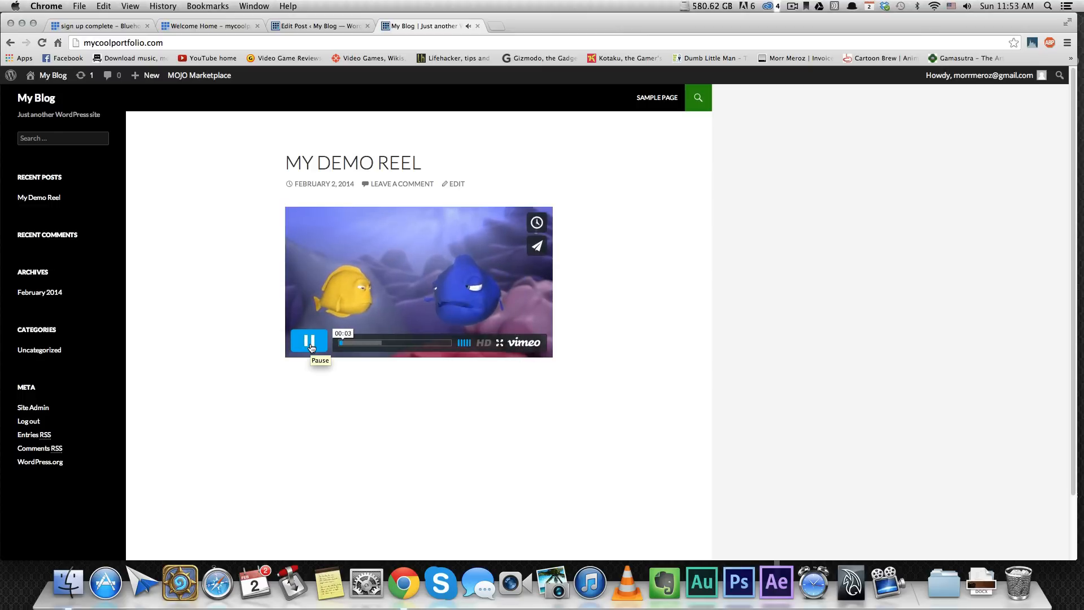
pyautogui.click(310, 339)
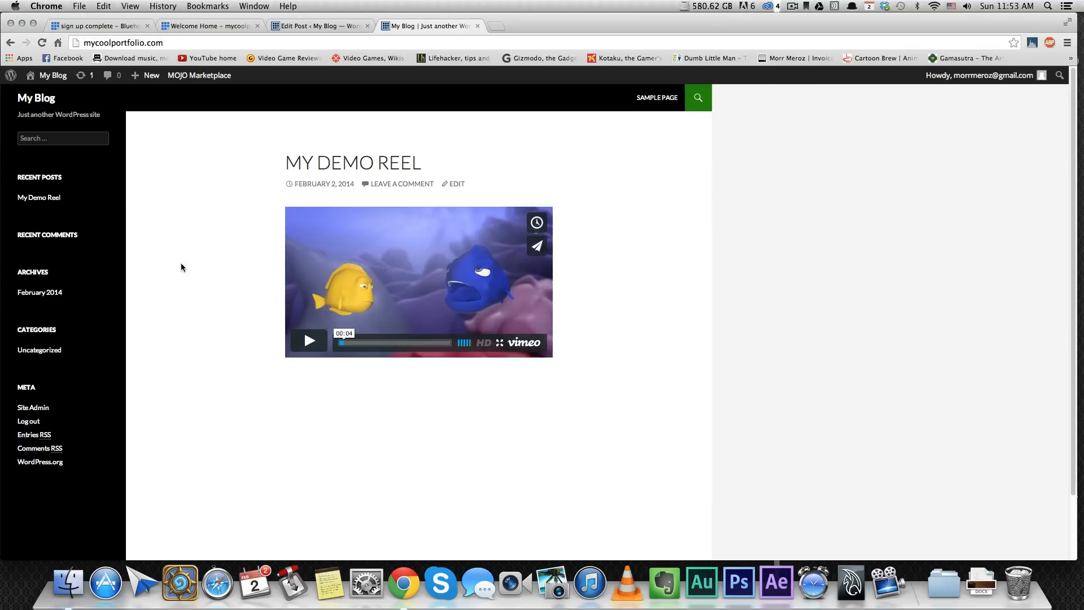
pyautogui.moveTo(171, 269)
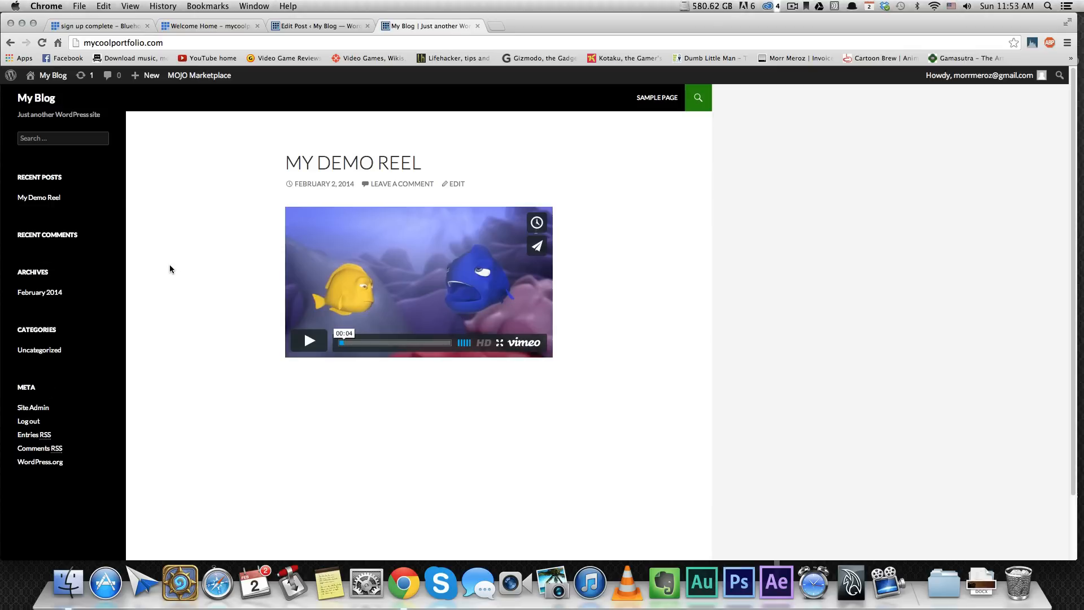